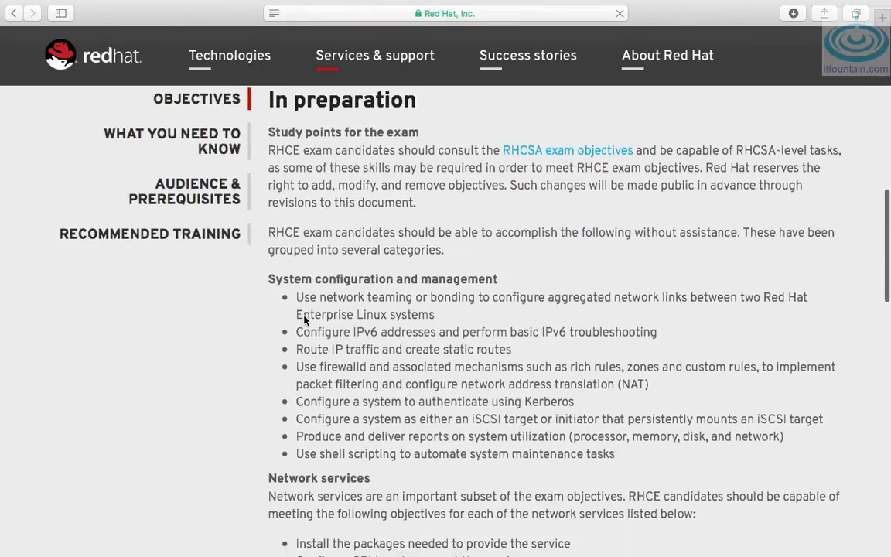
- Scroll the RHCE objectives page to the NTP peers objective, then switch to server1's terminal
{"action": "scroll", "scroll_direction": "down", "scroll_amount": 3}
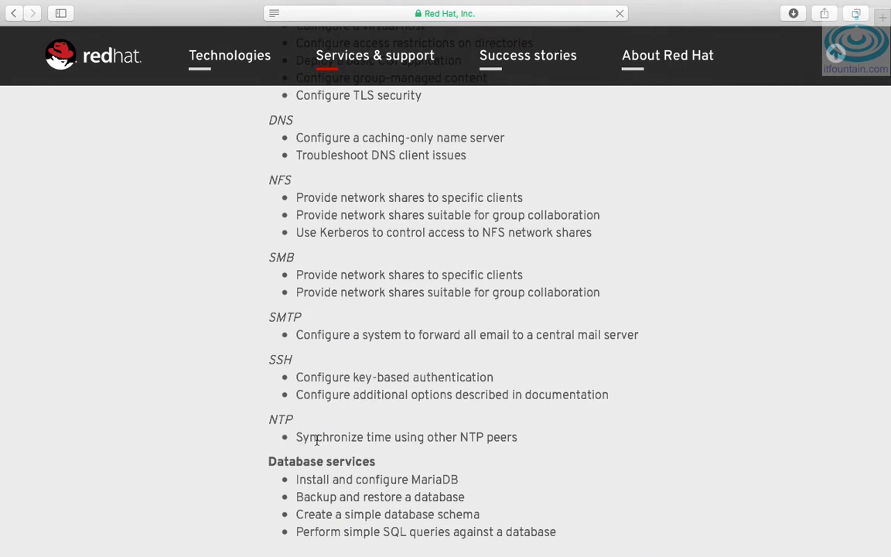
{"action": "mouse_move", "coordinate": [430, 450]}
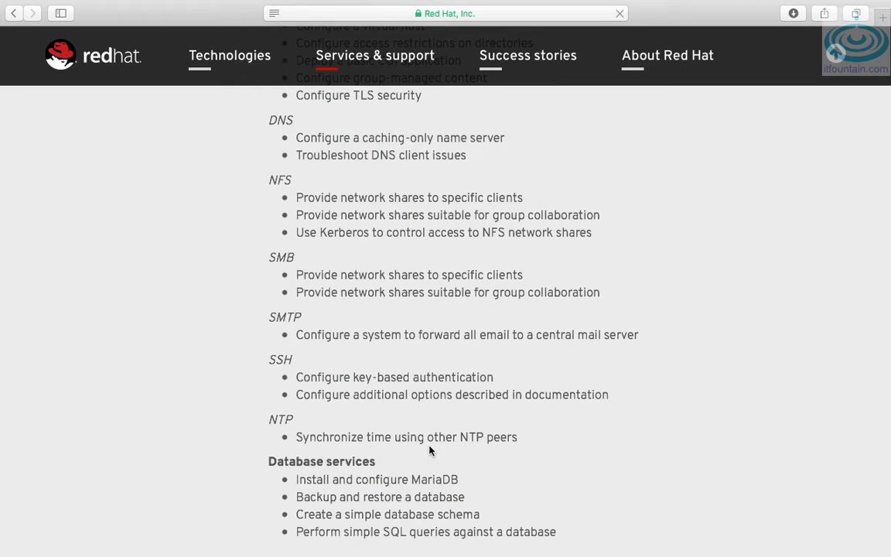
{"action": "mouse_move", "coordinate": [445, 435]}
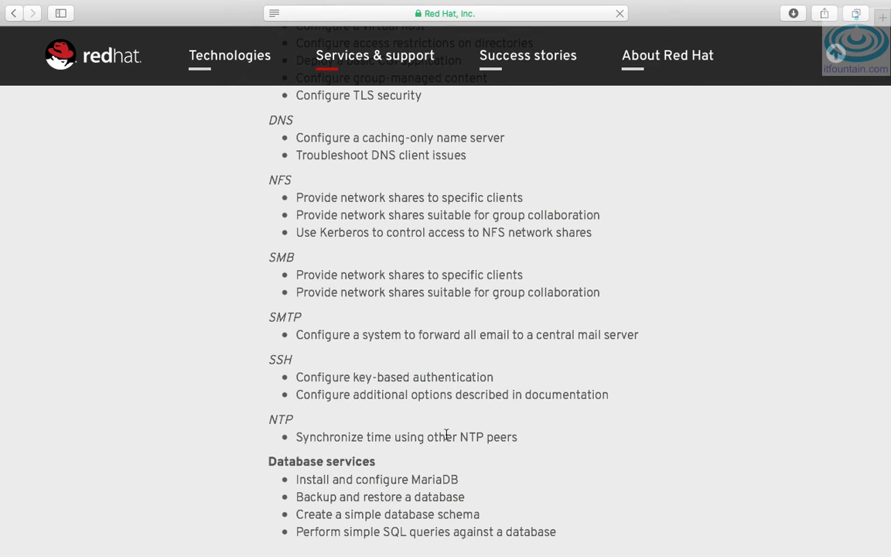
{"action": "scroll", "scroll_direction": "up", "scroll_amount": 3}
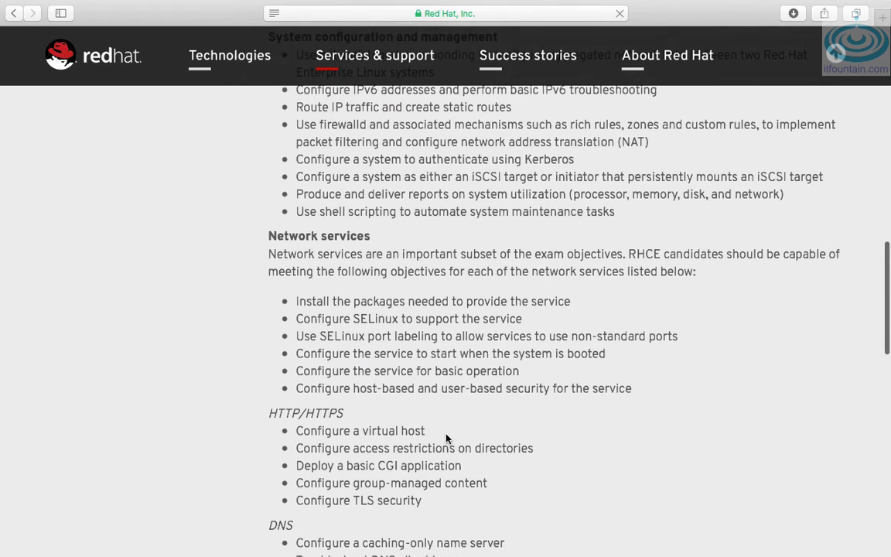
{"action": "mouse_move", "coordinate": [332, 294]}
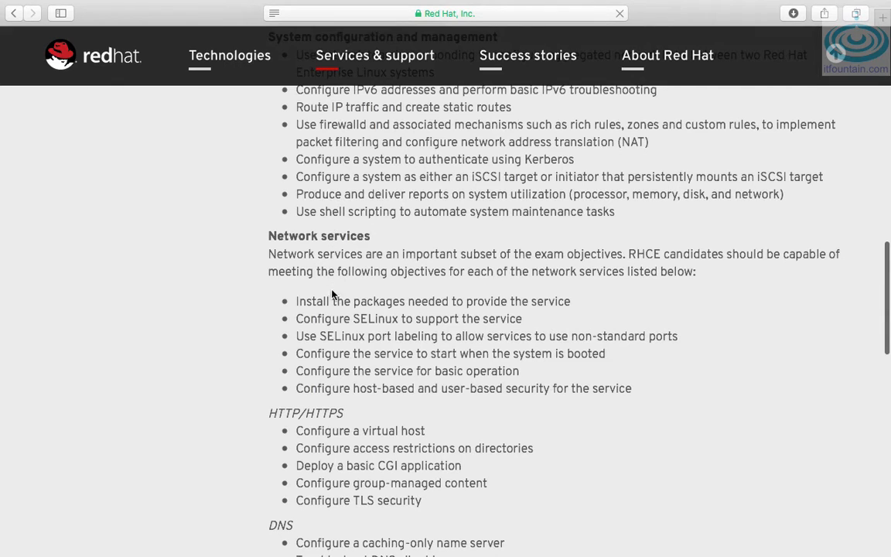
{"action": "mouse_move", "coordinate": [351, 382]}
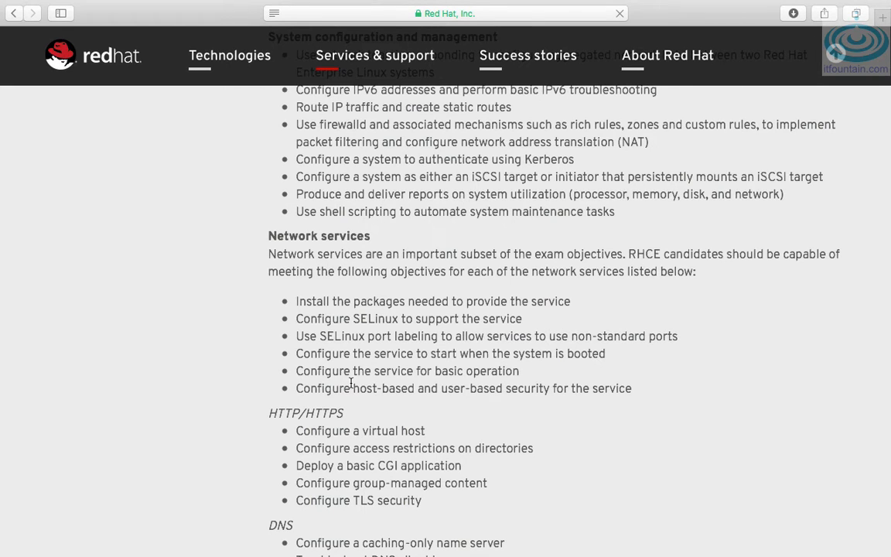
{"action": "left_click", "coordinate": [619, 13]}
{"action": "type", "text": "yum i"}
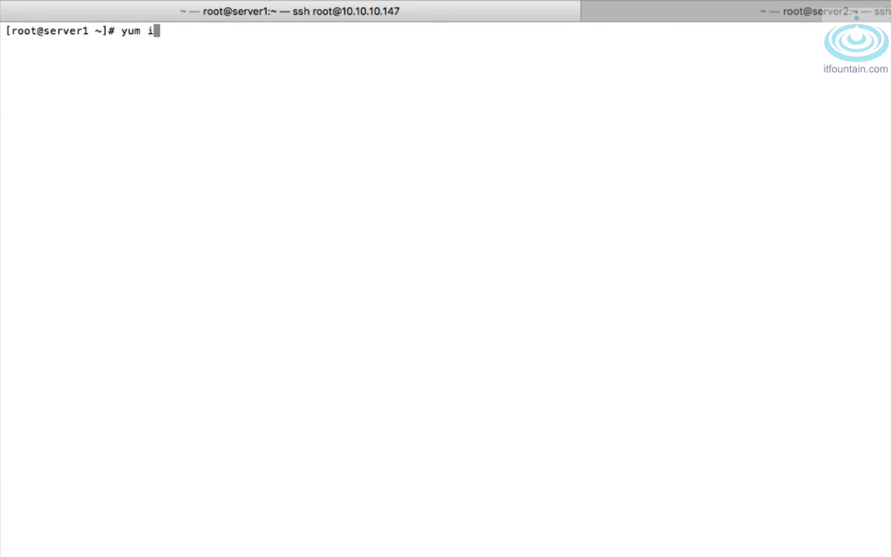
- Install the chrony package on server1 with yum install -y chrony
{"action": "type", "text": "nstall -"}
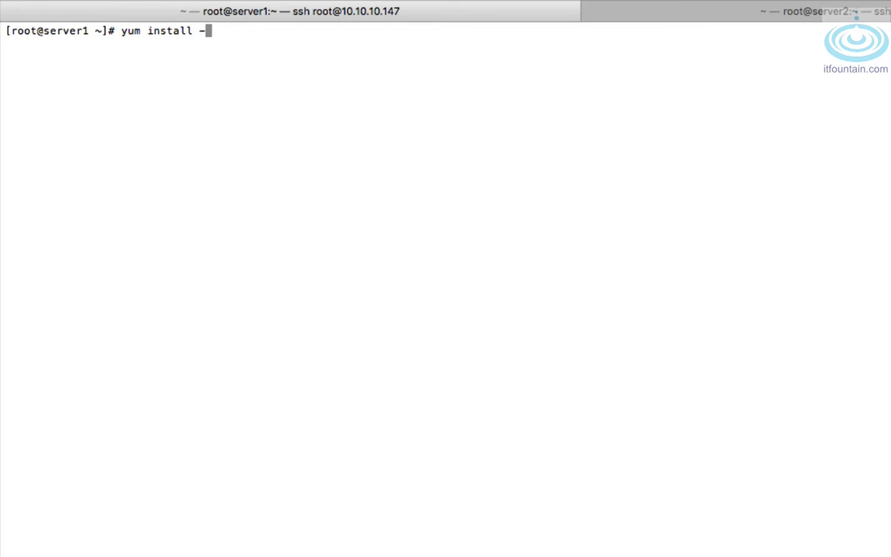
{"action": "type", "text": "y chrony"}
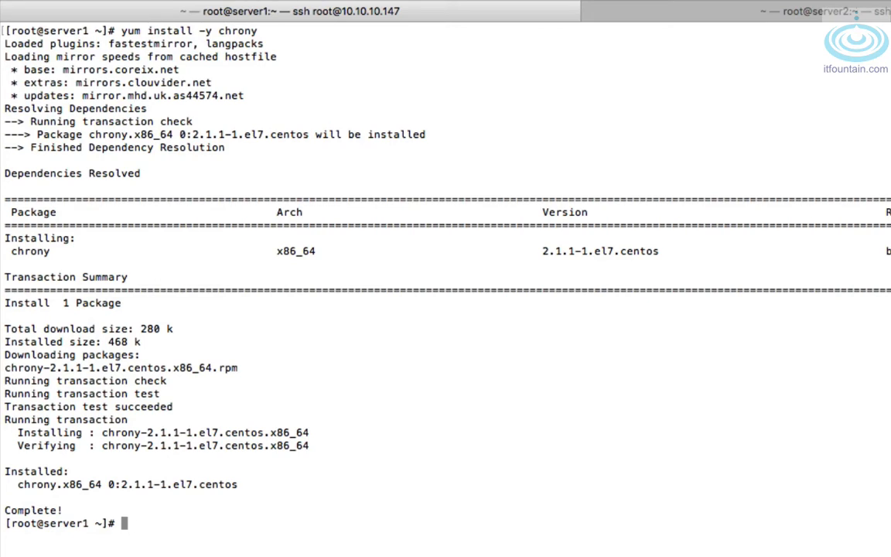
{"action": "type", "text": "vim /etc/"}
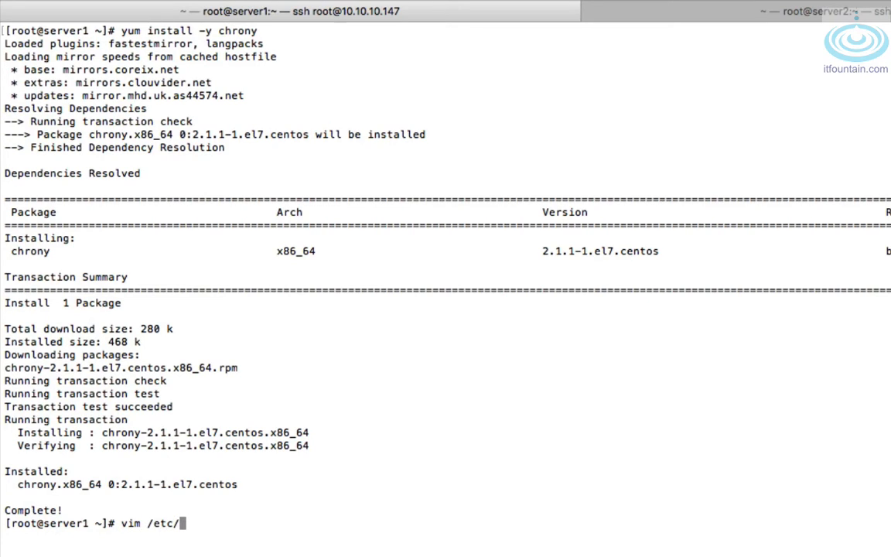
- Add an 'allow 10.x' line under the commented allow example in /etc/chrony.conf and save
{"action": "type", "text": "chrony."}
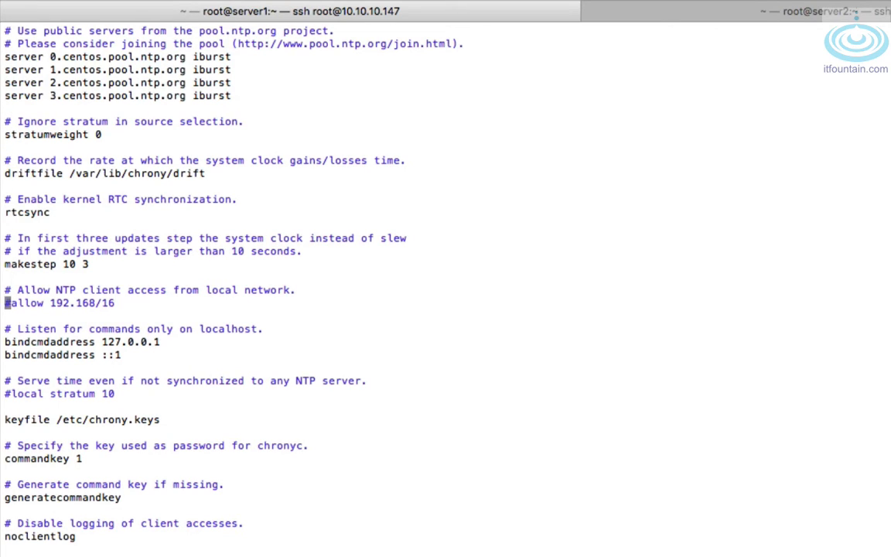
{"action": "type", "text": "#"}
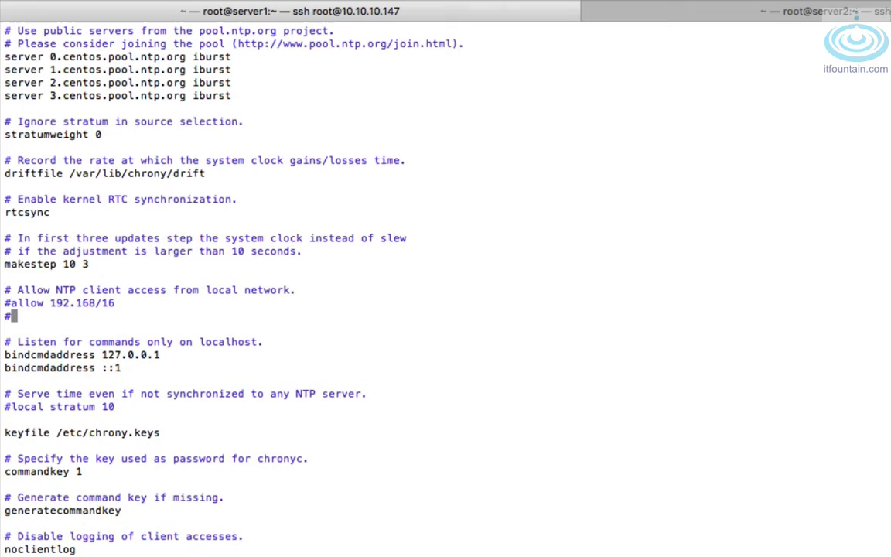
{"action": "key", "text": "BackSpace"}
{"action": "type", "text": "allow"}
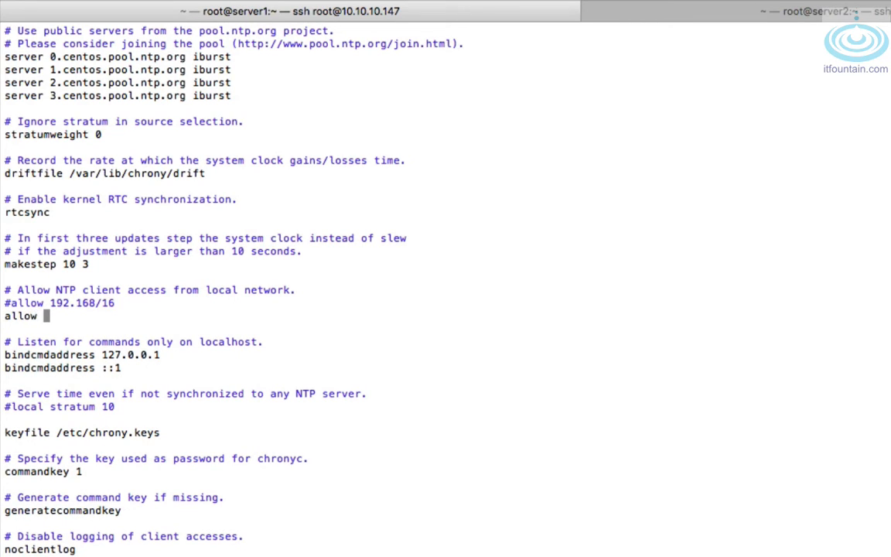
{"action": "type", "text": "192.1"}
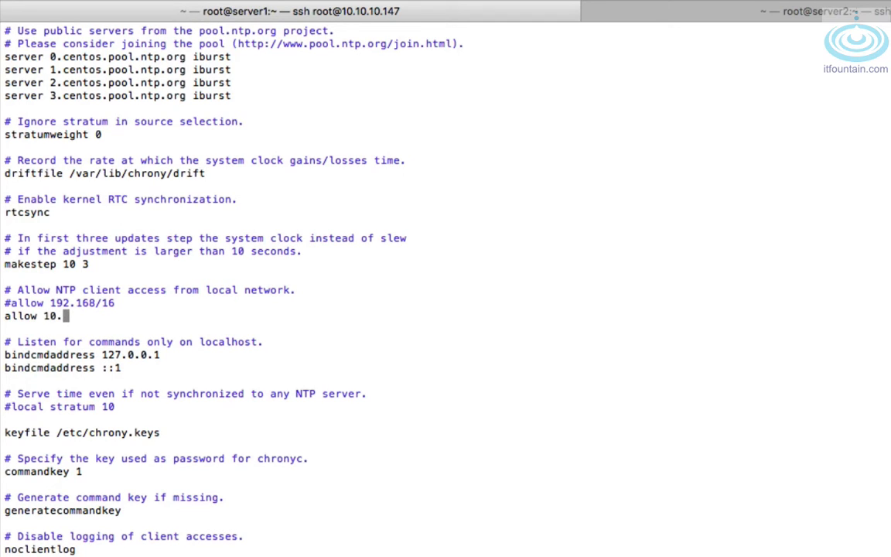
{"action": "type", "text": "10.1"}
{"action": "type", "text": "syste"}
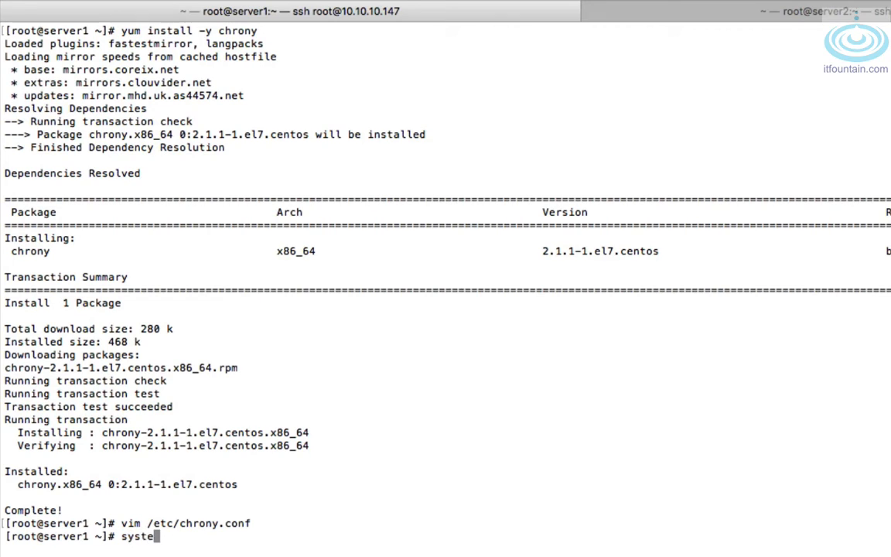
- Enable chronyd and confirm it is enabled but still inactive
{"action": "type", "text": "mctl enable"}
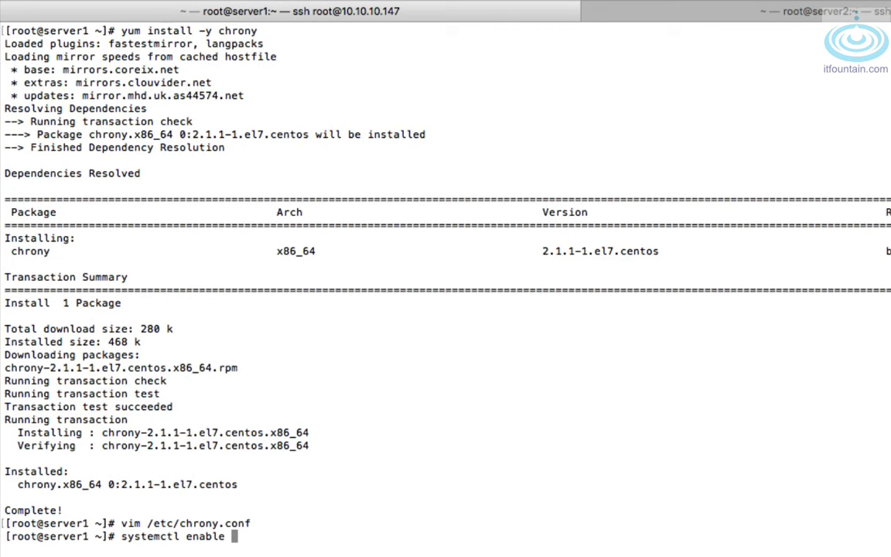
{"action": "type", "text": "chrony-"}
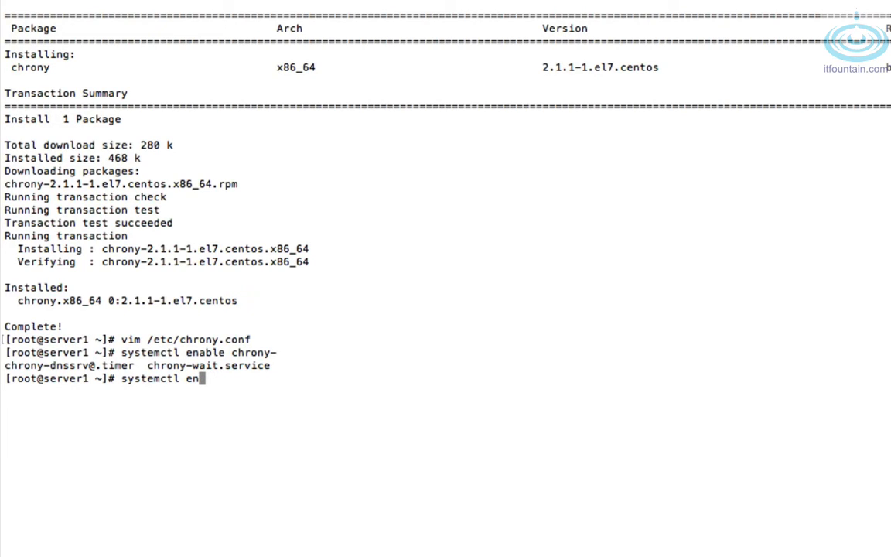
{"action": "key", "text": "BackSpace"}
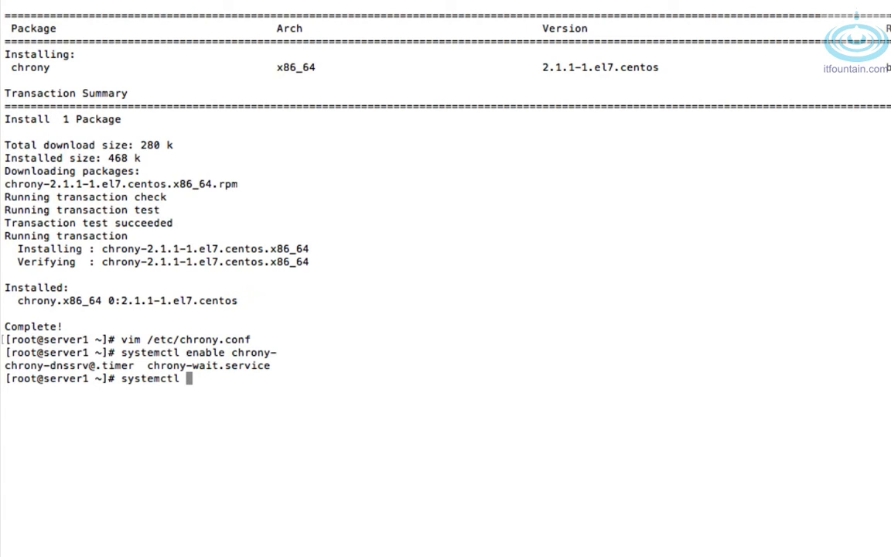
{"action": "type", "text": "is-active"}
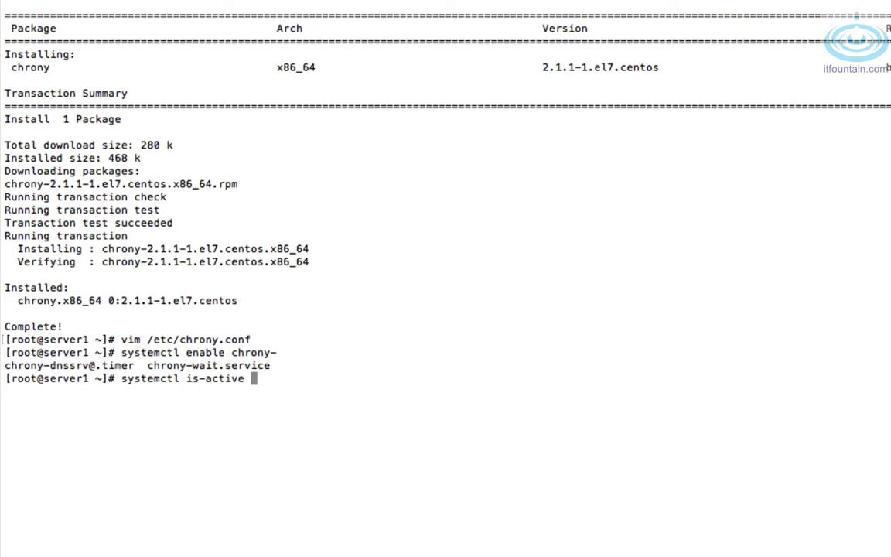
{"action": "type", "text": "chronyd.service"}
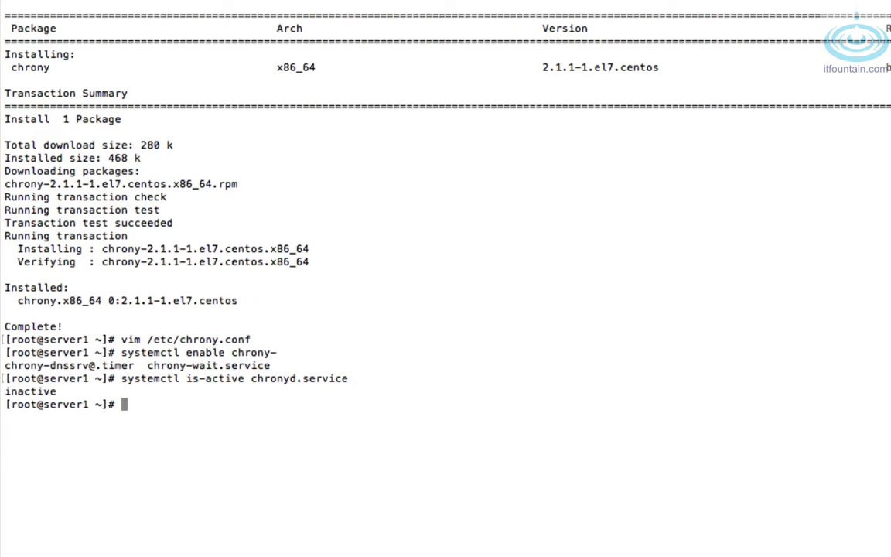
{"action": "type", "text": "systemctl is-active chronyd.service"}
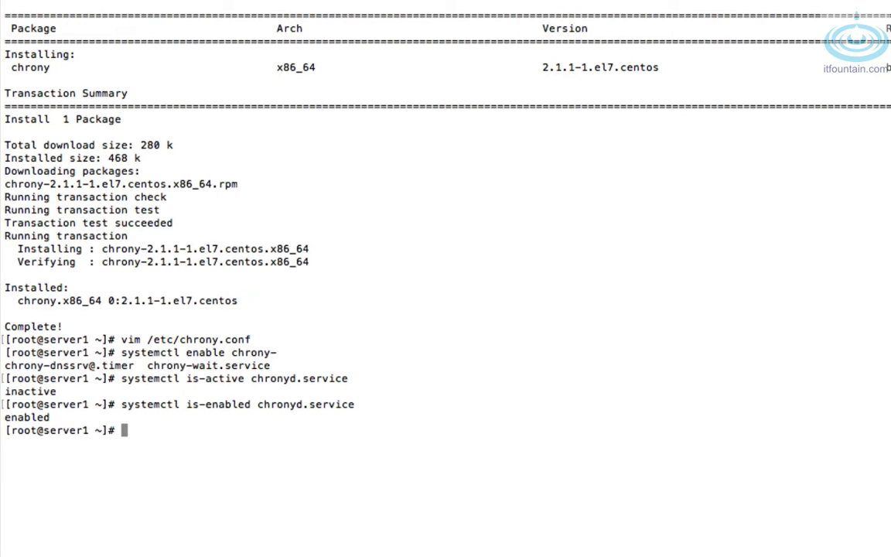
- Restart chronyd.service and check that timedatectl reports NTP synchronized
{"action": "type", "text": "systemctl"}
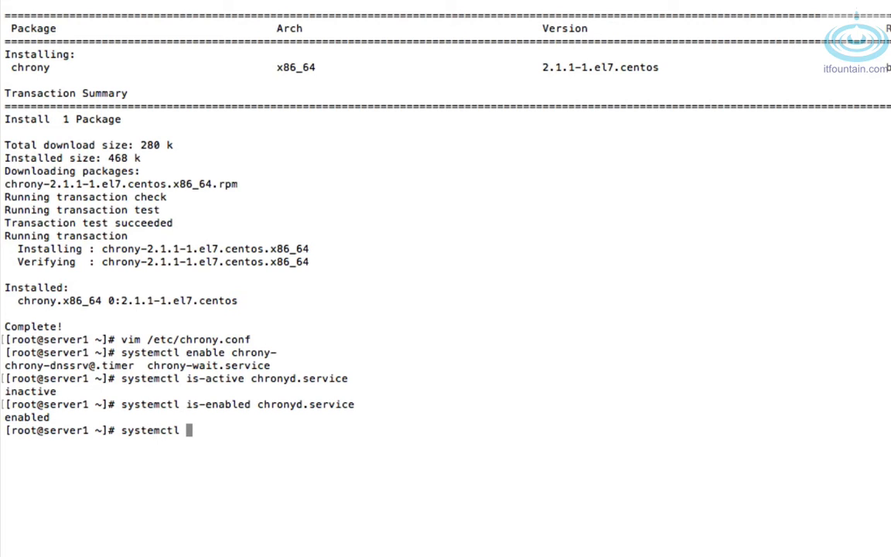
{"action": "type", "text": "restart"}
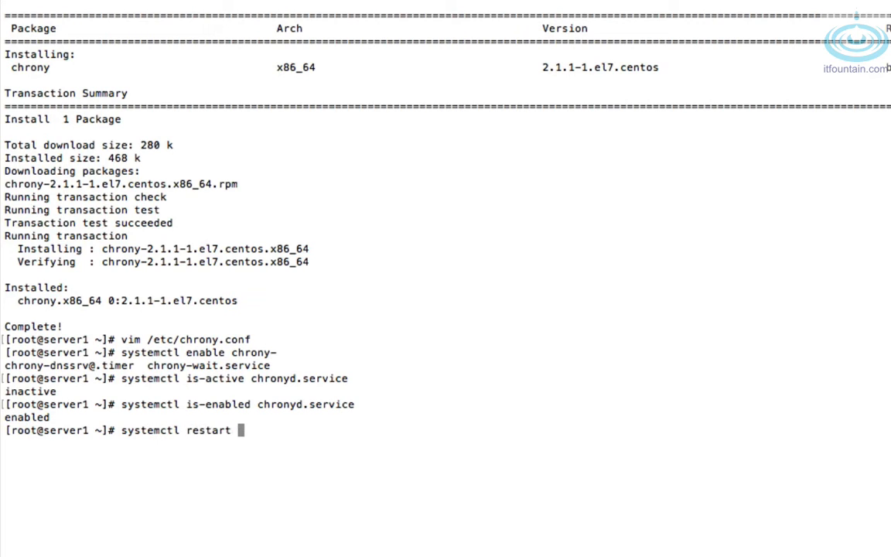
{"action": "type", "text": "chronyd.service"}
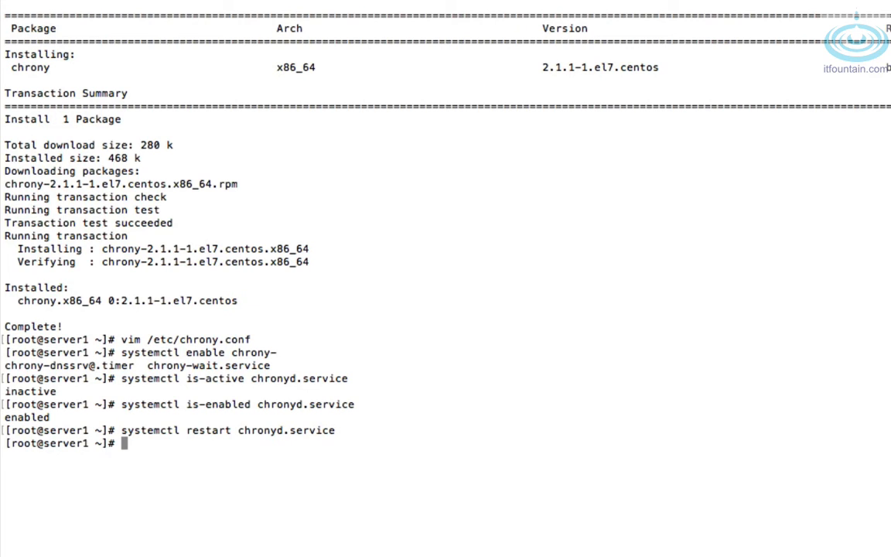
{"action": "type", "text": "timedatectl"}
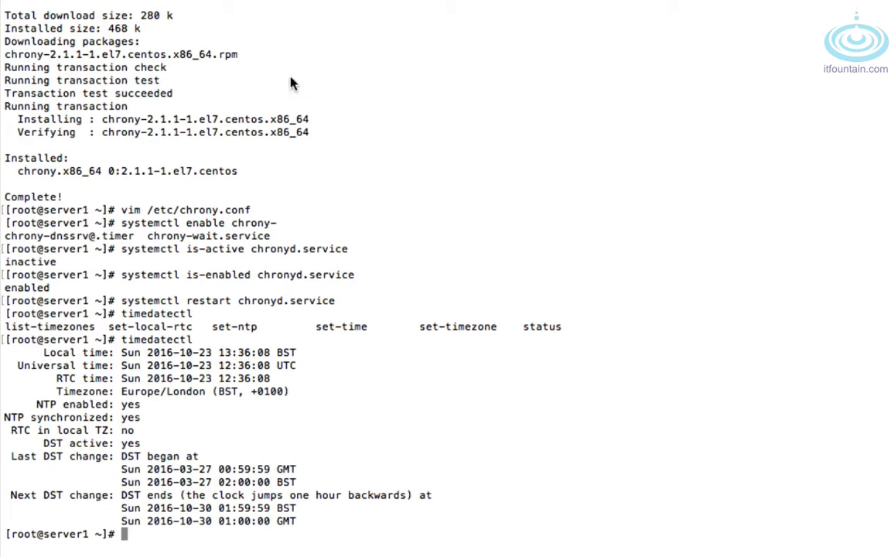
{"action": "mouse_move", "coordinate": [54, 402]}
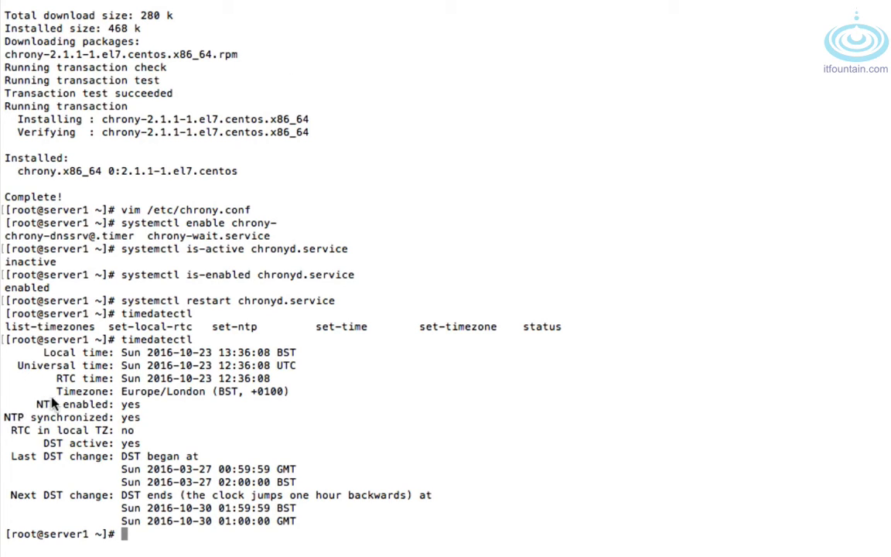
{"action": "mouse_move", "coordinate": [131, 416]}
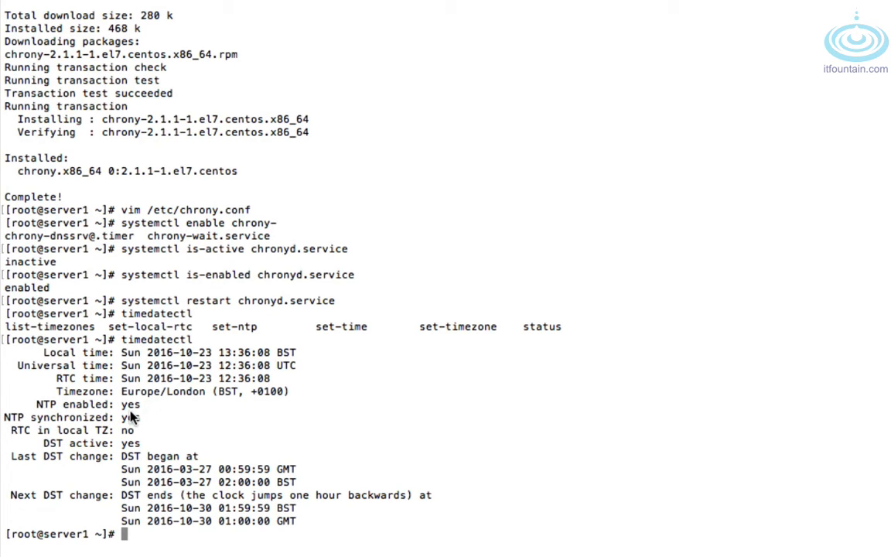
- List timedatectl set-ntp's accepted values, false and true, then cancel the command
{"action": "type", "text": "timedatectl"}
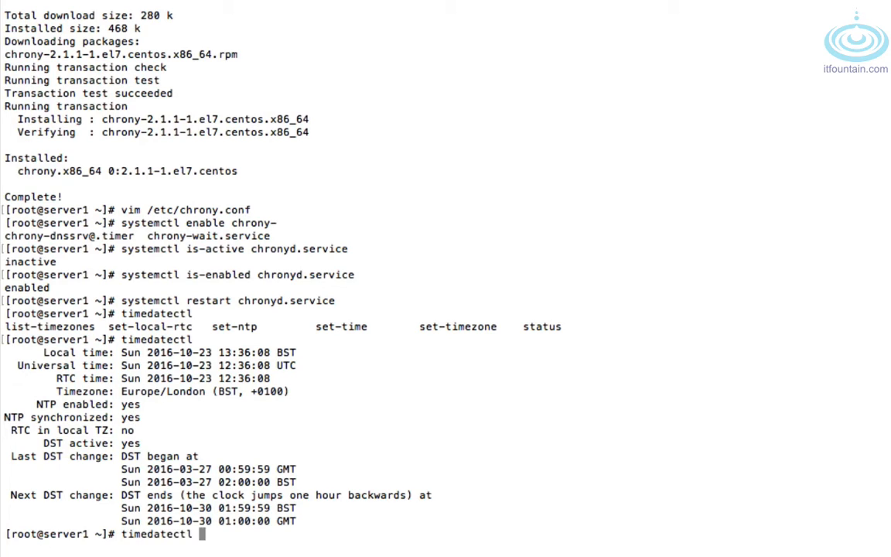
{"action": "type", "text": "set-ntp"}
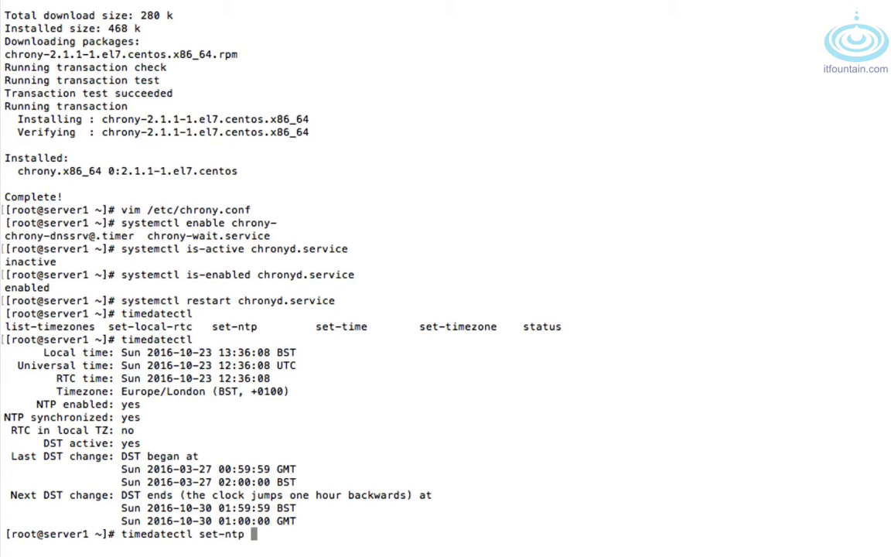
{"action": "key", "text": "Tab"}
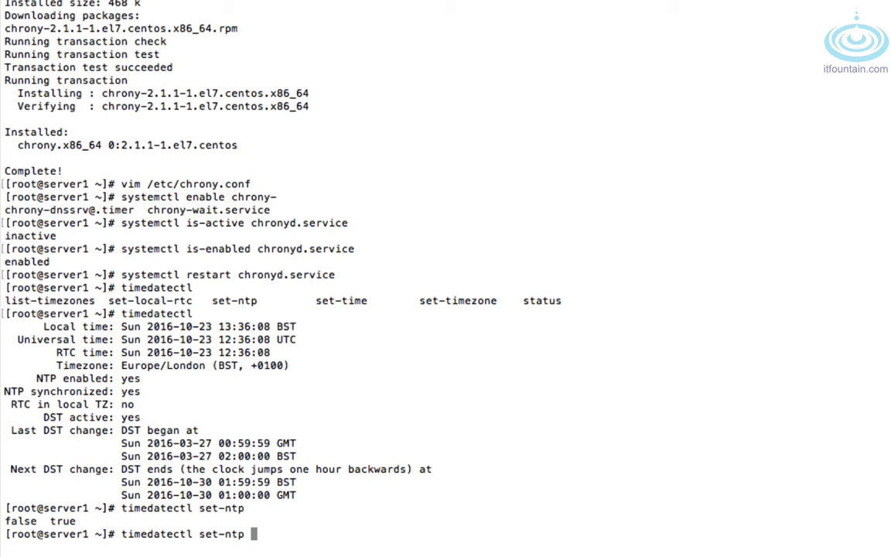
{"action": "key", "text": "BackSpace"}
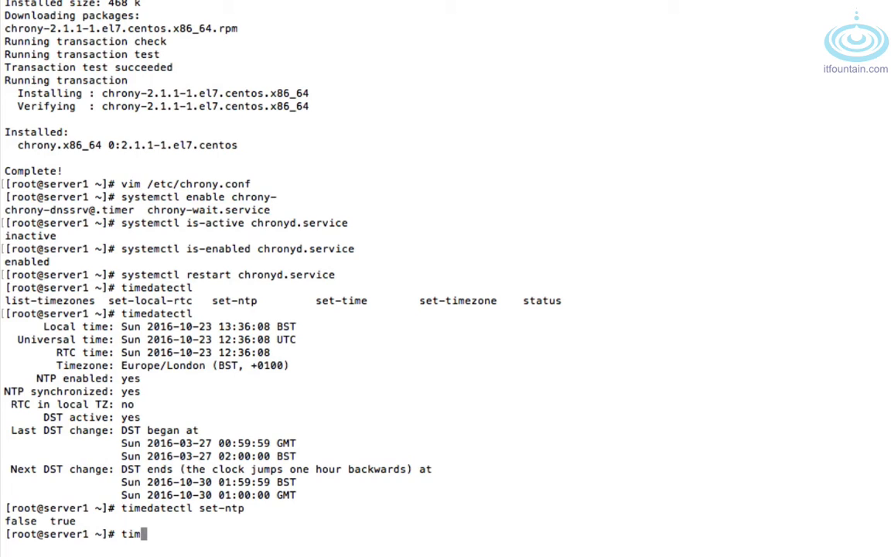
- Show server1's four NTP sources with chronyc sources
{"action": "type", "text": "chro"}
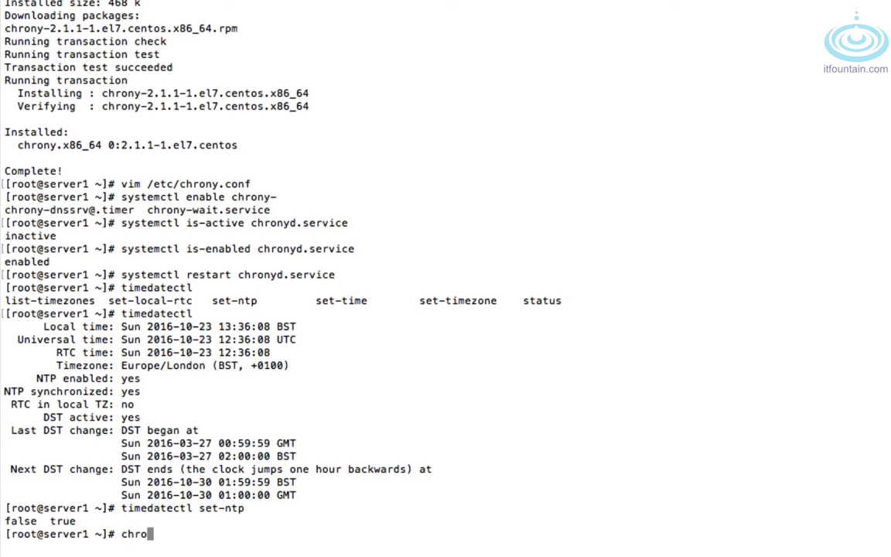
{"action": "type", "text": "n"}
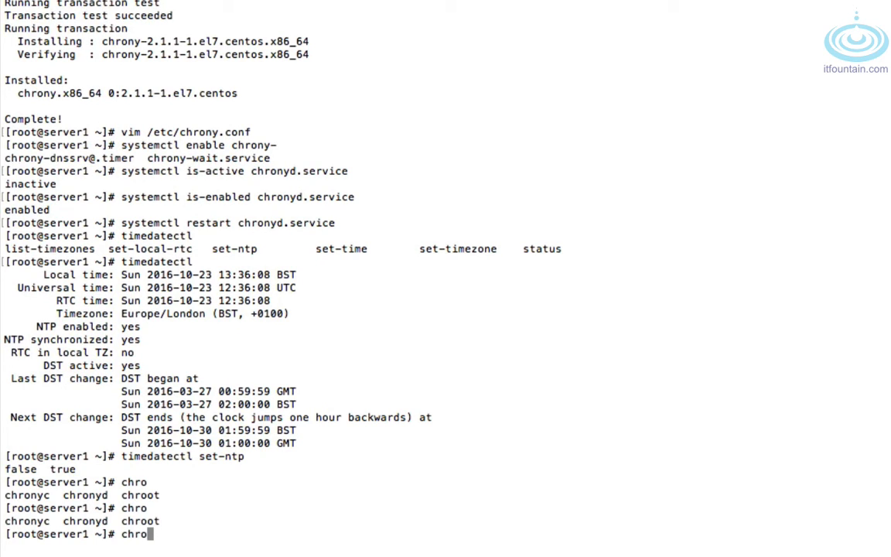
{"action": "type", "text": "nyc"}
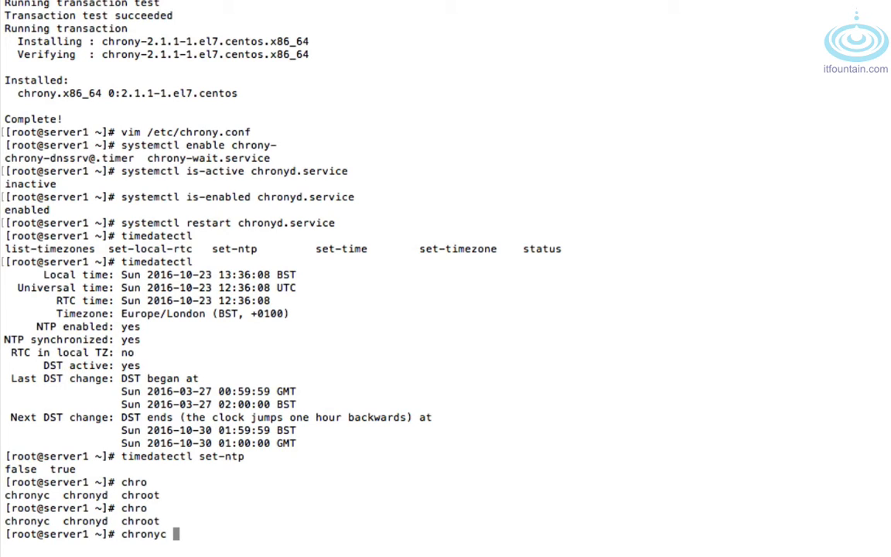
{"action": "type", "text": "sources"}
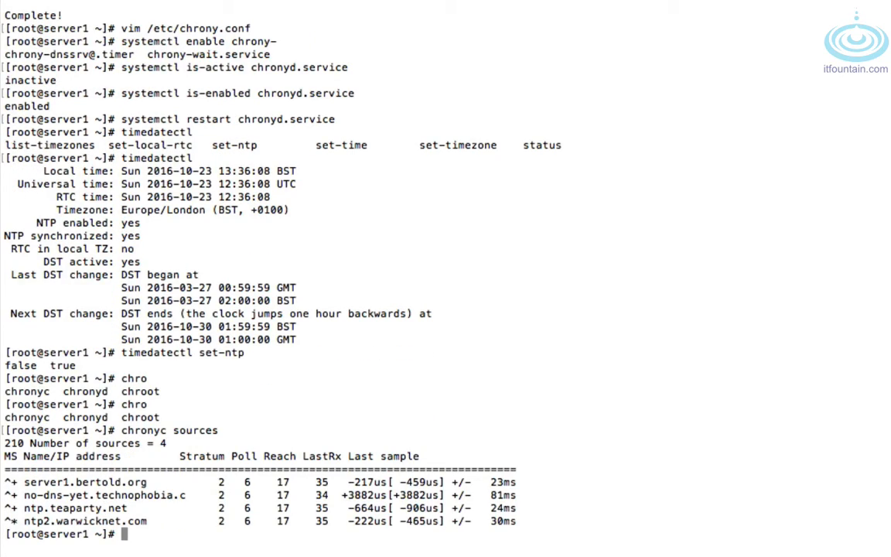
{"action": "mouse_move", "coordinate": [99, 514]}
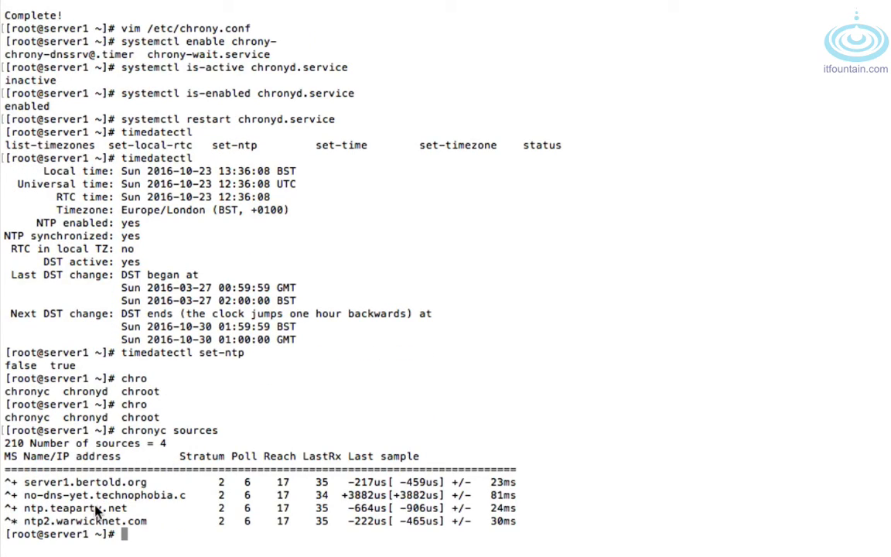
{"action": "type", "text": "chronyc sources"}
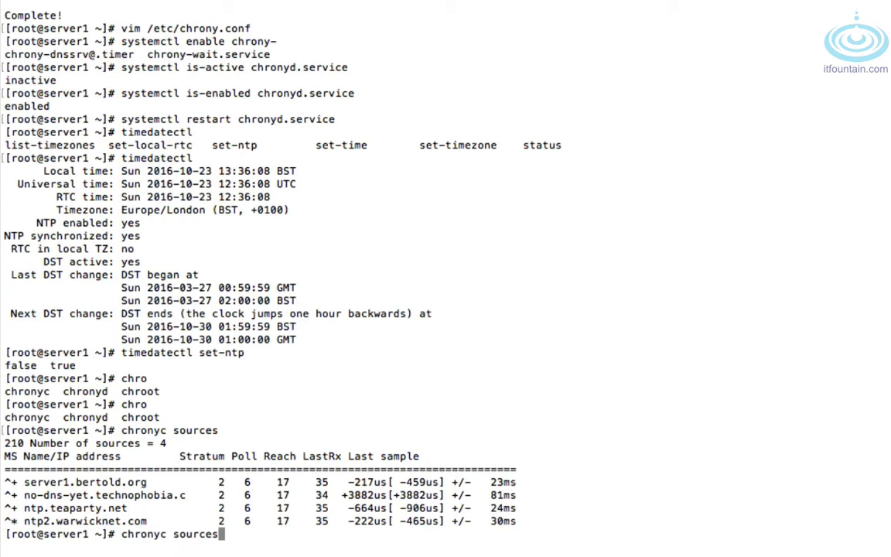
- Try chronyc status, then show tracking details synced to ntp2.warwicknet.com
{"action": "type", "text": "status"}
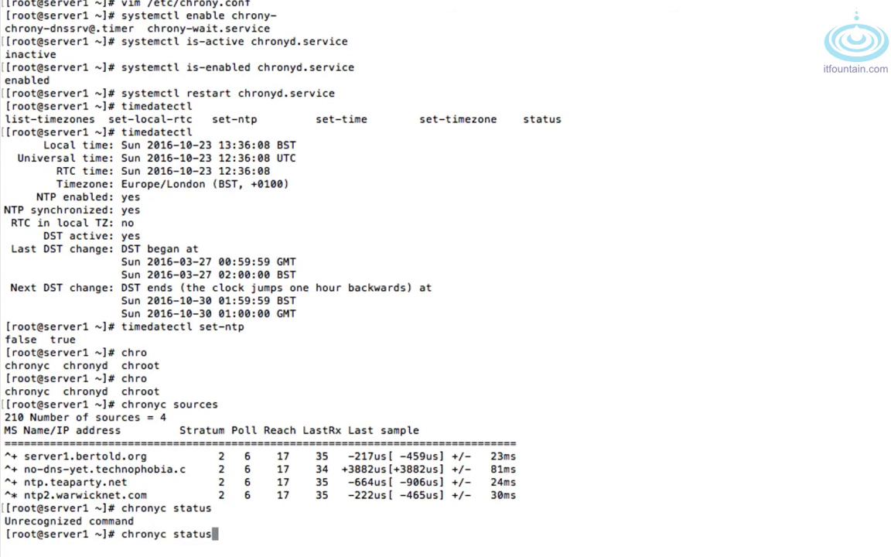
{"action": "key", "text": "BackSpace"}
{"action": "type", "text": "rac"}
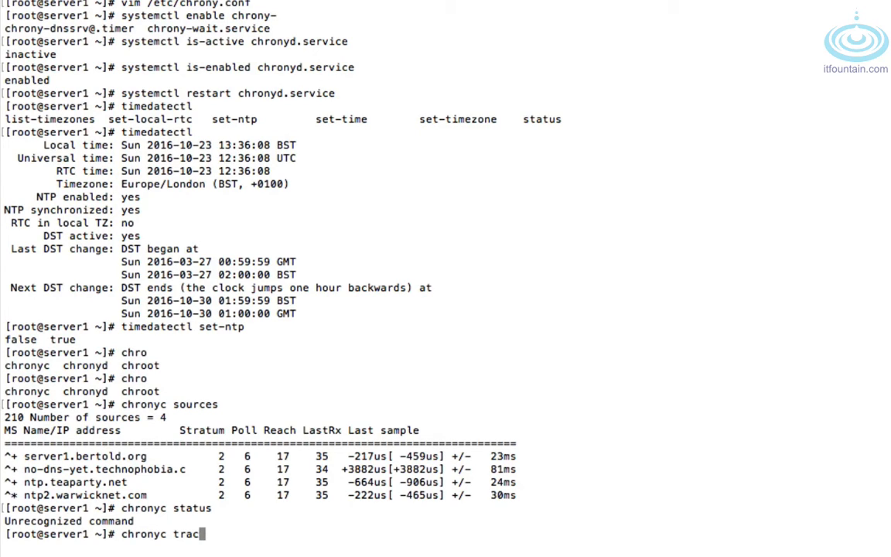
{"action": "type", "text": "king"}
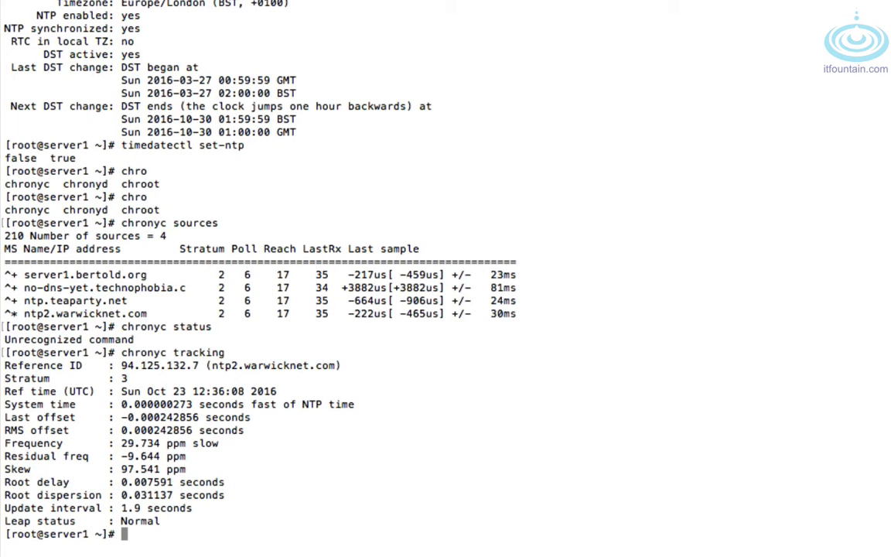
{"action": "mouse_move", "coordinate": [137, 416]}
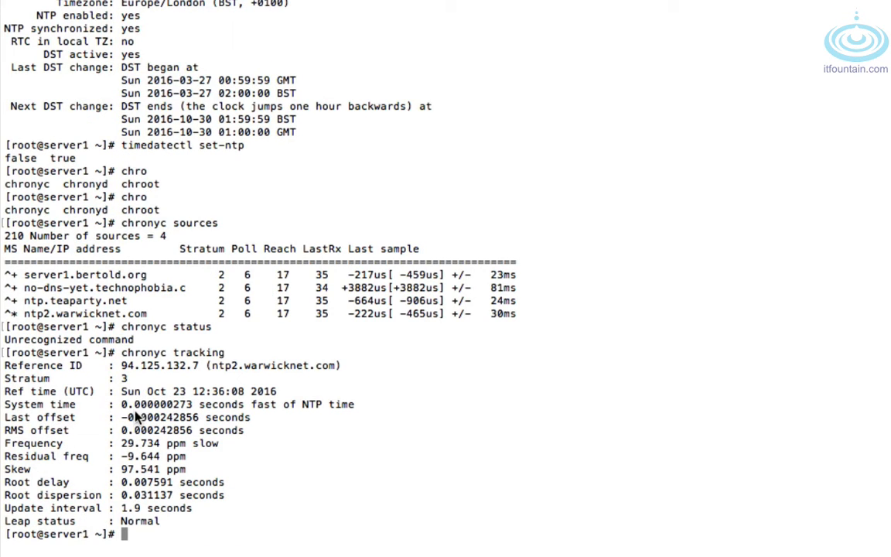
{"action": "type", "text": "ma"}
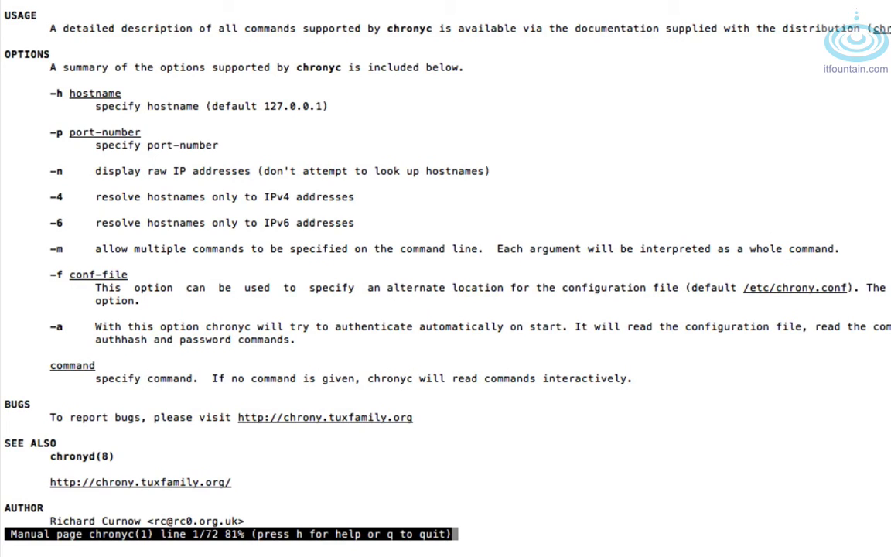
- Scroll through the chronyc manual's command-line options to the end and quit
{"action": "scroll", "scroll_direction": "down", "scroll_amount": 3}
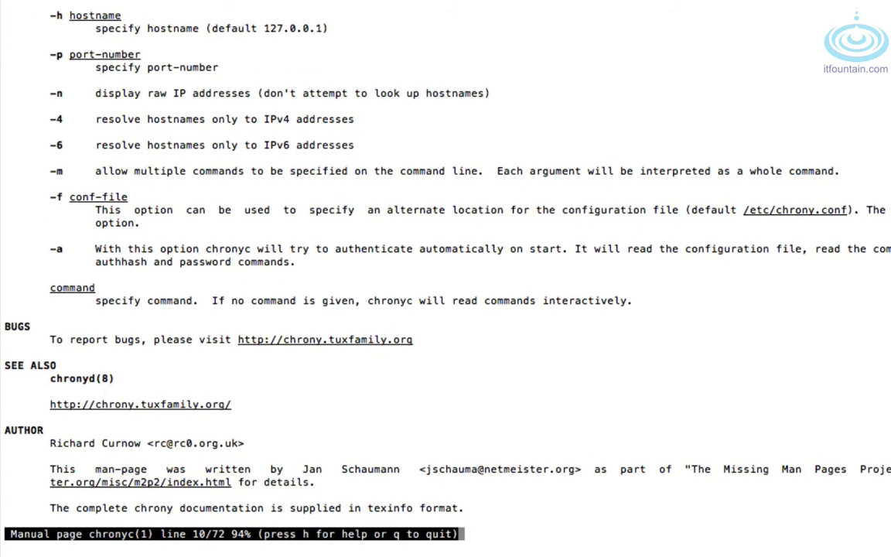
{"action": "scroll", "scroll_direction": "down", "scroll_amount": 3}
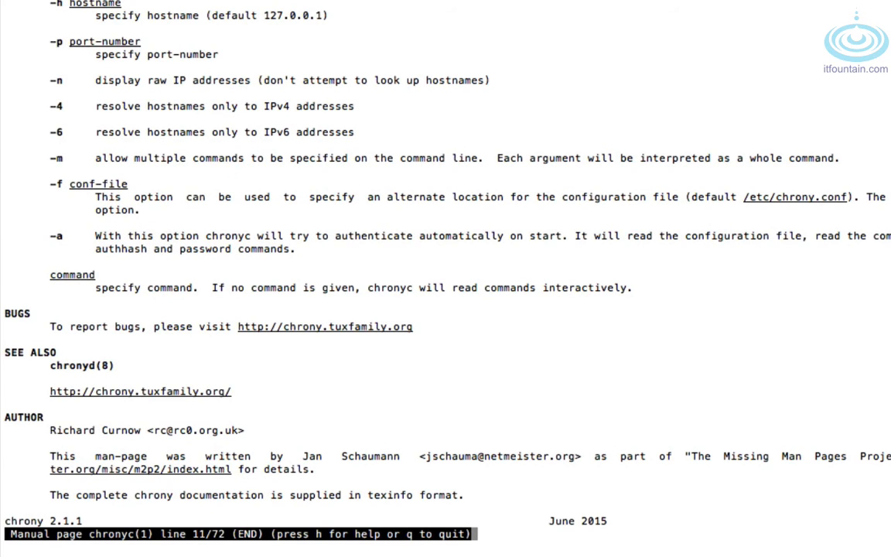
{"action": "key", "text": "q"}
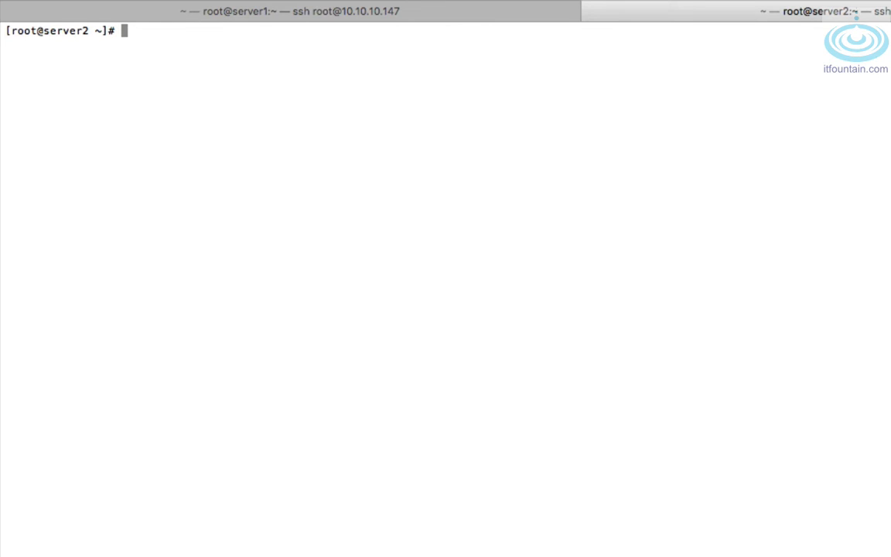
- Install chrony on server2 with yum install chrony -y
{"action": "type", "text": "yum inst"}
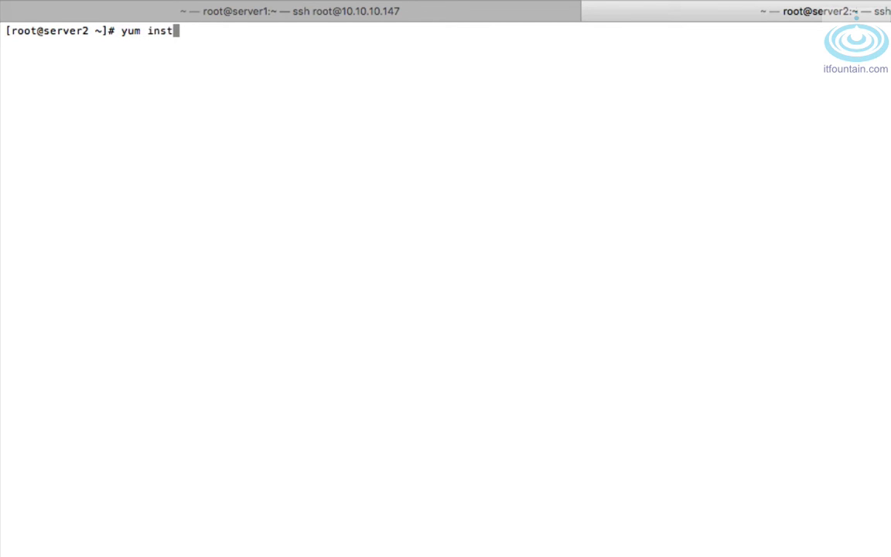
{"action": "type", "text": "all chrony"}
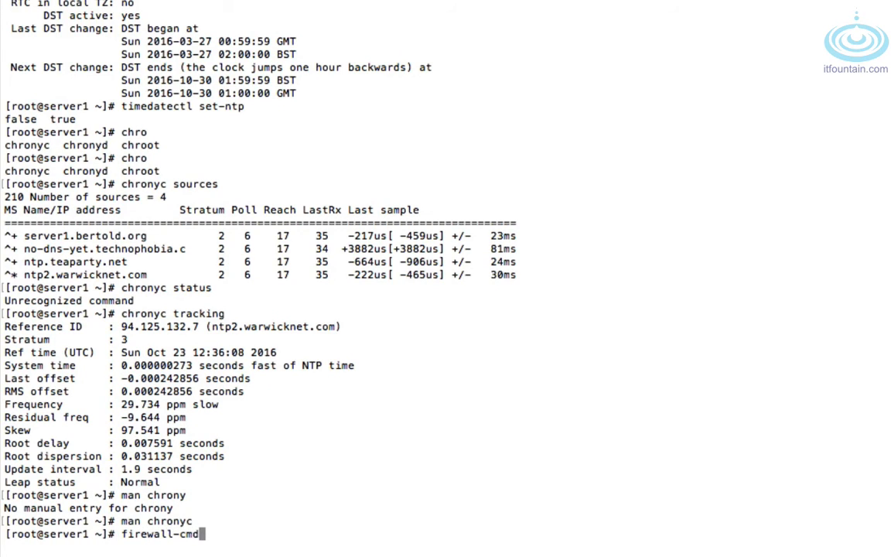
- Permanently add the ntp service to server1's firewall and reload it
{"action": "type", "text": "--perman"}
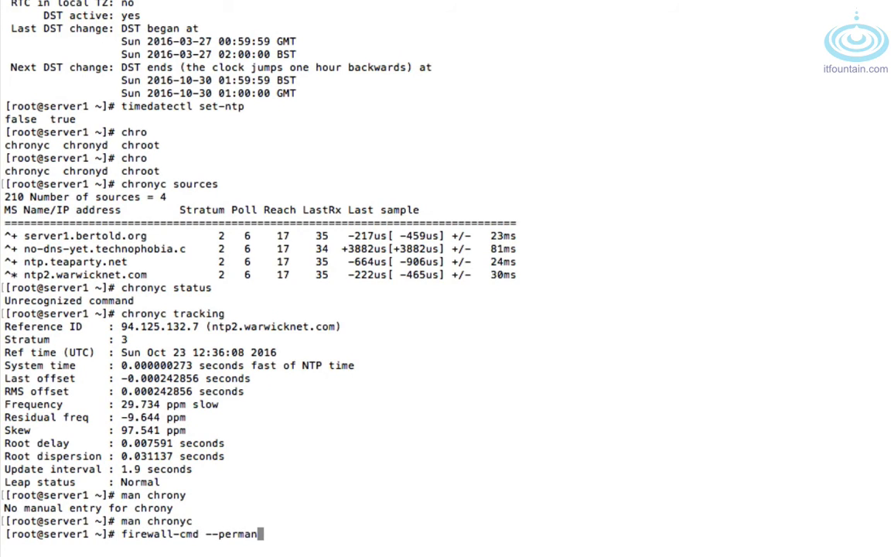
{"action": "type", "text": "ent --add"}
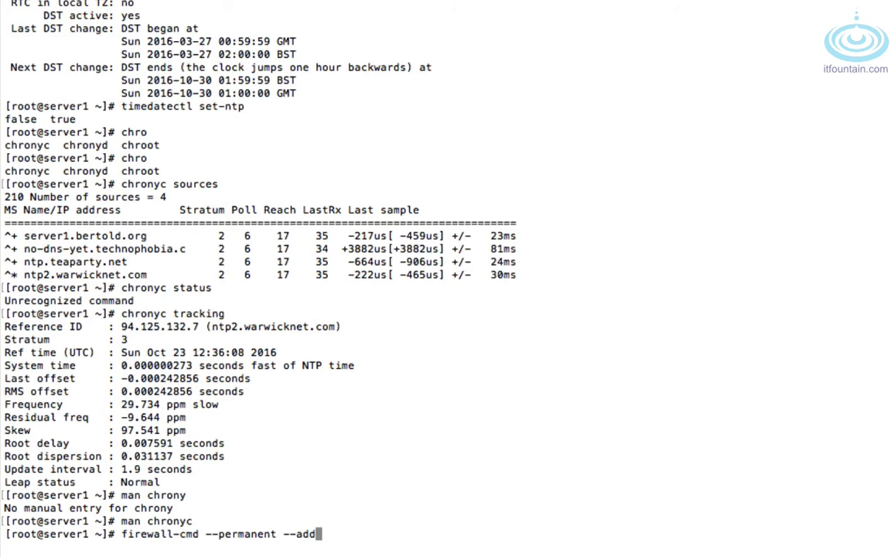
{"action": "type", "text": "service=ntp"}
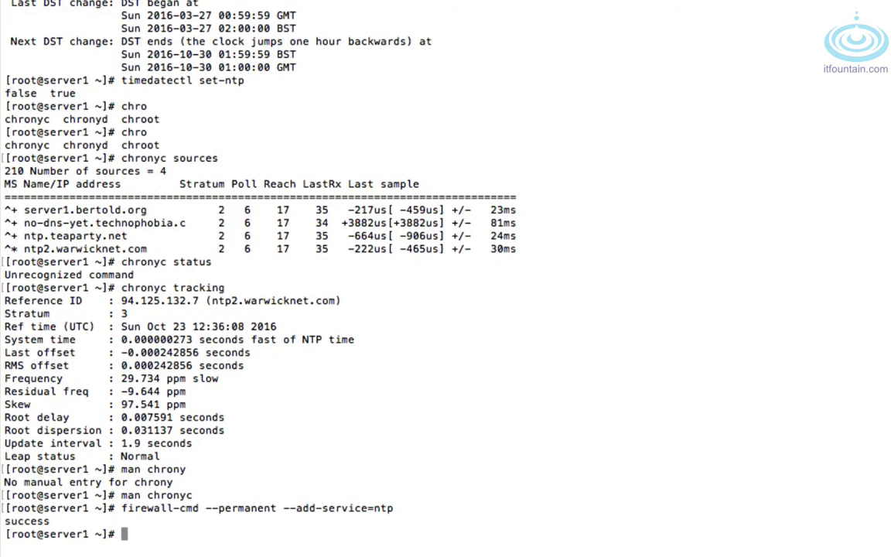
{"action": "type", "text": "firewall"}
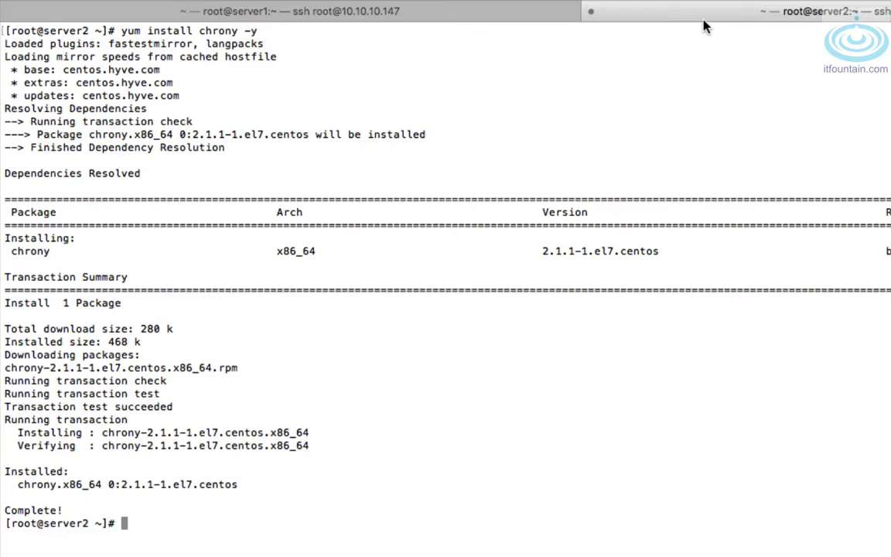
- Open server2's /etc/chrony.conf in vim
{"action": "type", "text": "vim"}
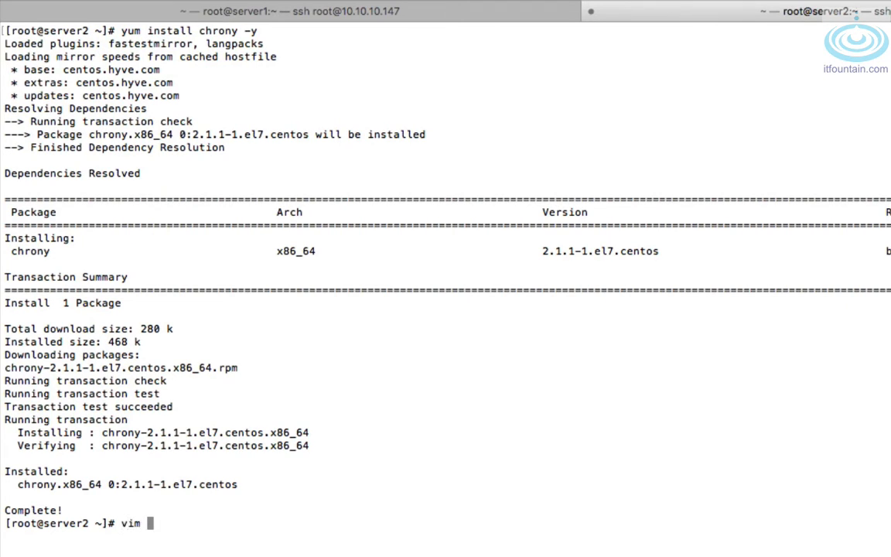
{"action": "type", "text": "/etc/chrony."}
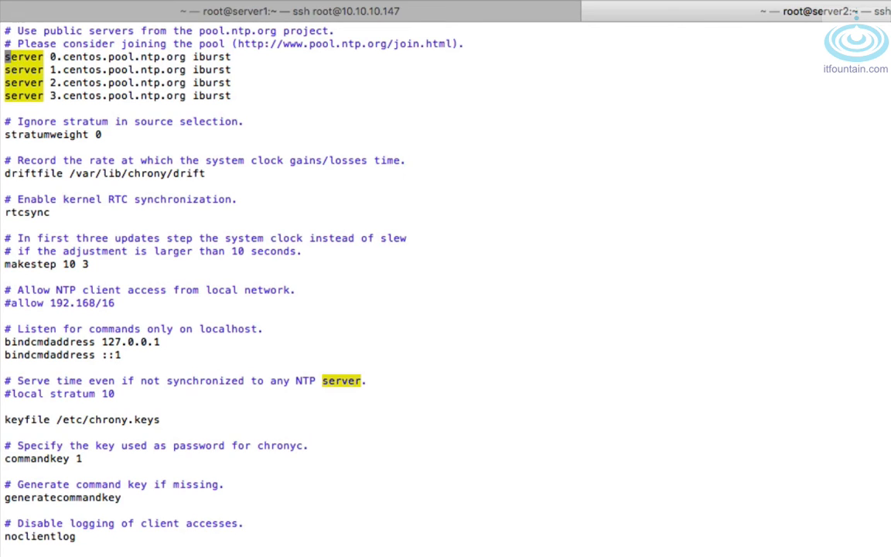
- Comment out server2's four pool.ntp.org servers and add 'peer server1.example.com' to chrony.conf
{"action": "type", "text": "#"}
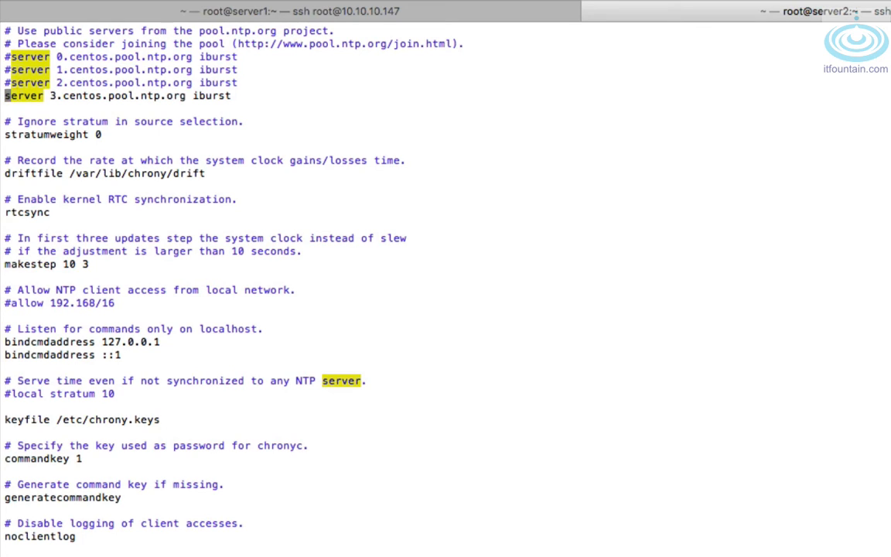
{"action": "type", "text": "#"}
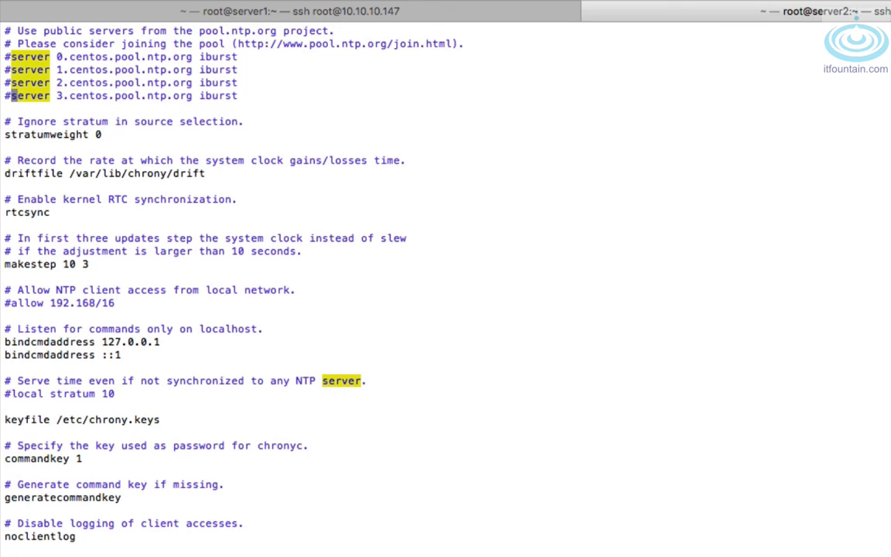
{"action": "type", "text": "p"}
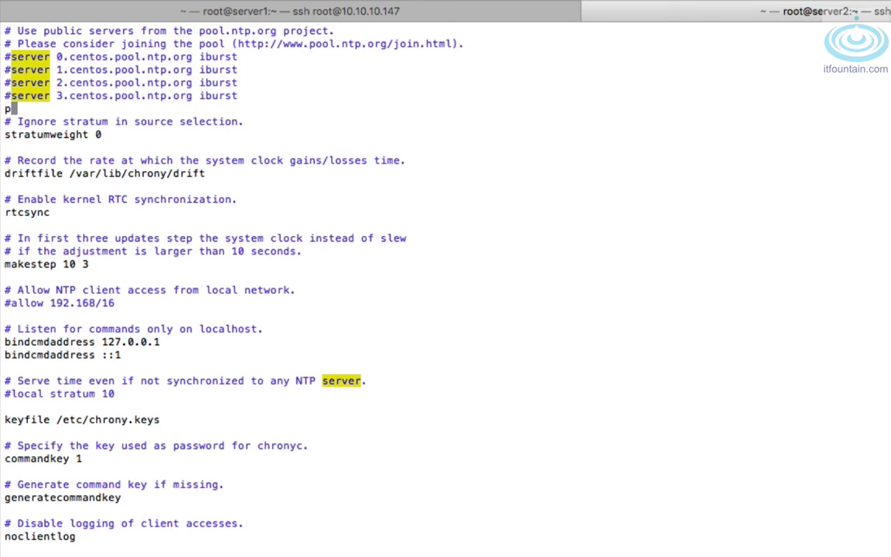
{"action": "type", "text": "eer server1.example.c"}
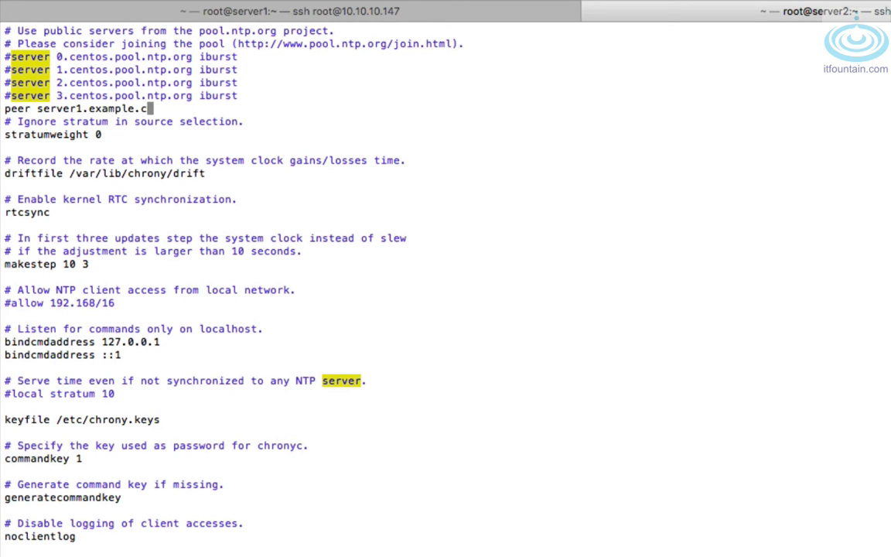
{"action": "type", "text": "om"}
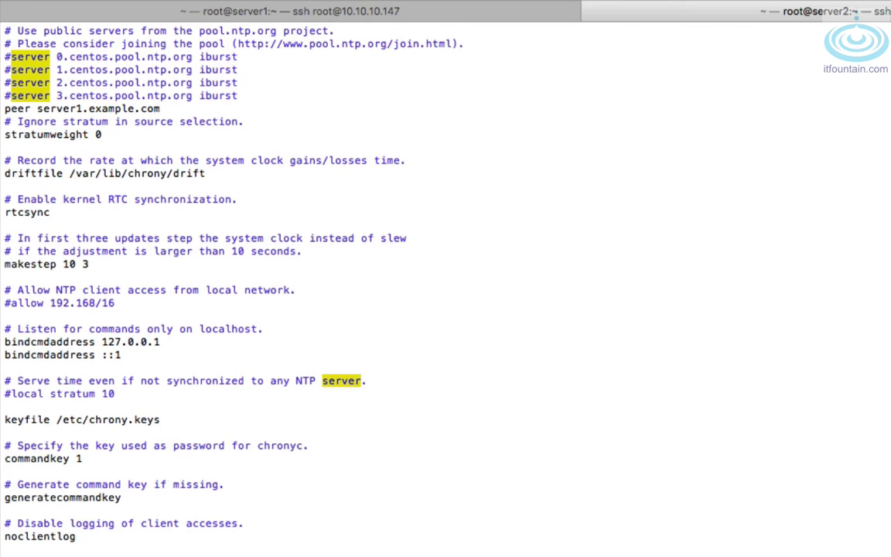
{"action": "type", "text": "system"}
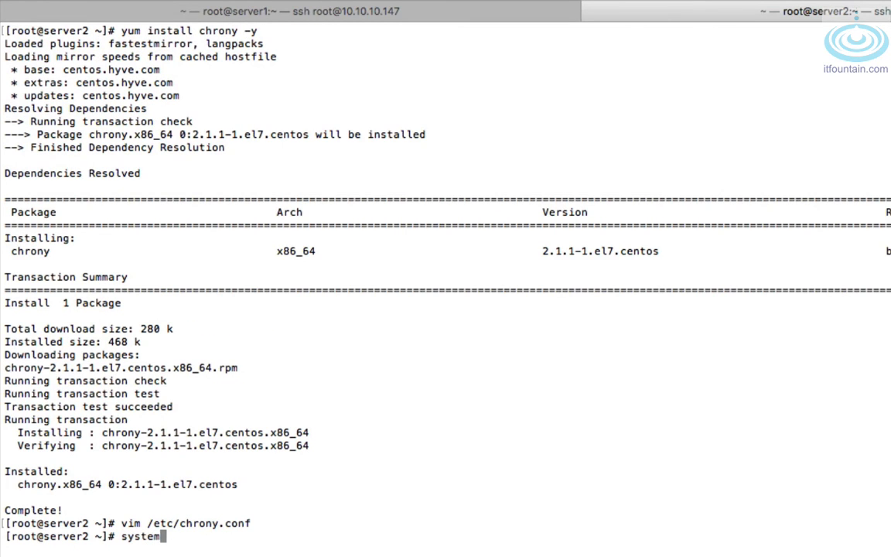
- Enable chronyd on server2 and confirm chronyd.service reports as enabled
{"action": "type", "text": "ctl"}
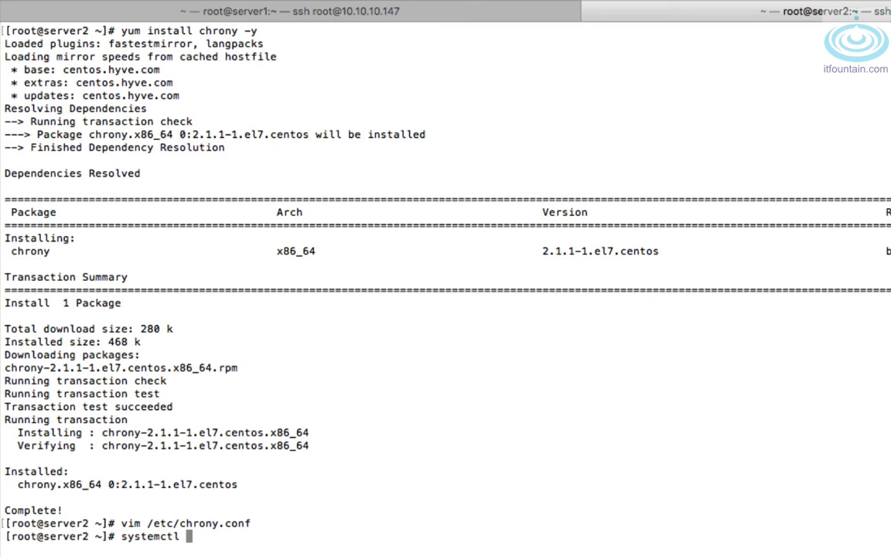
{"action": "type", "text": "enable"}
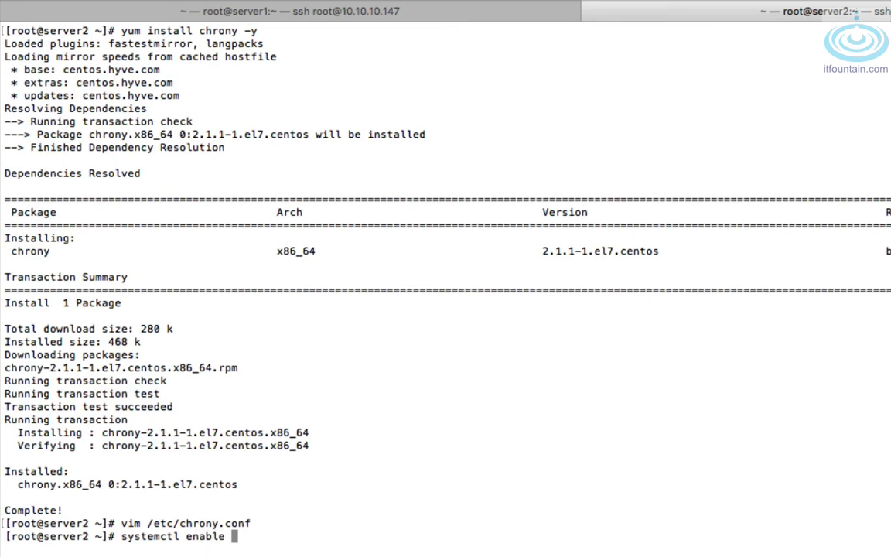
{"action": "type", "text": "chrony-"}
{"action": "type", "text": "systemctl -"}
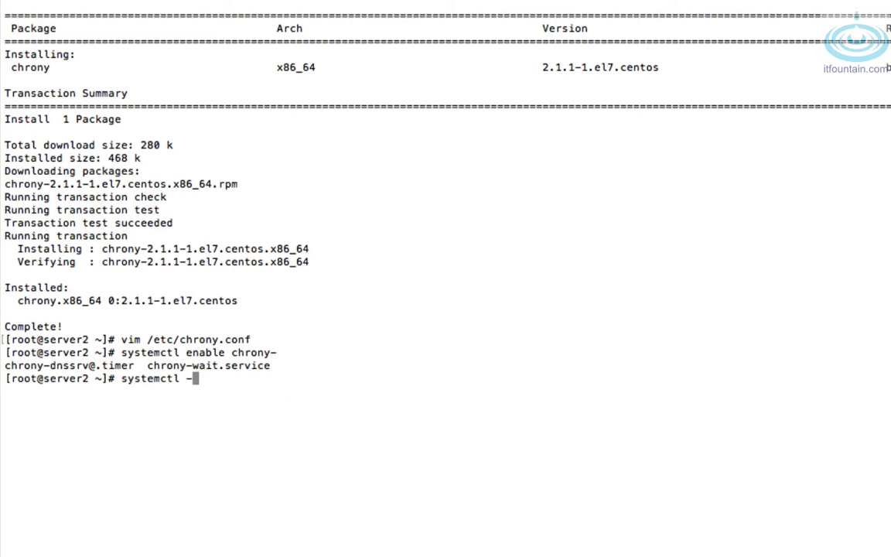
{"action": "type", "text": "is-enab"}
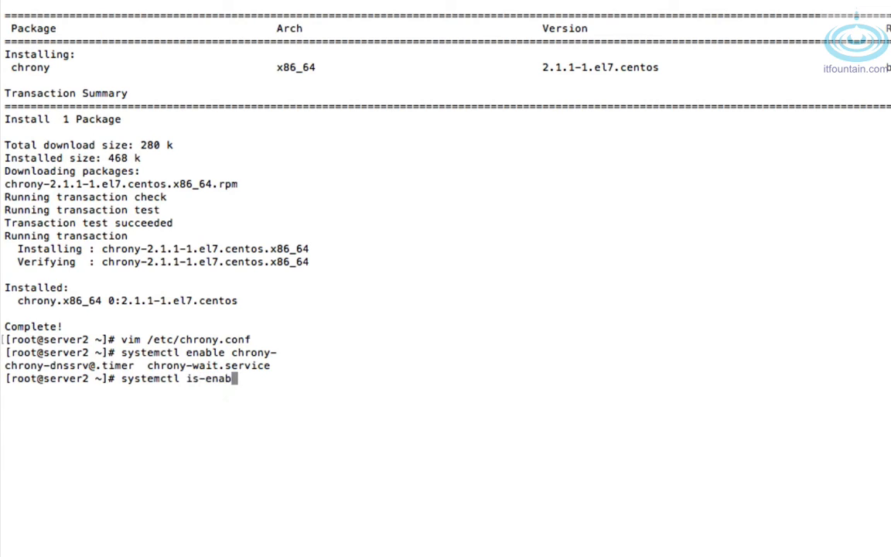
{"action": "type", "text": "led chronyd.service"}
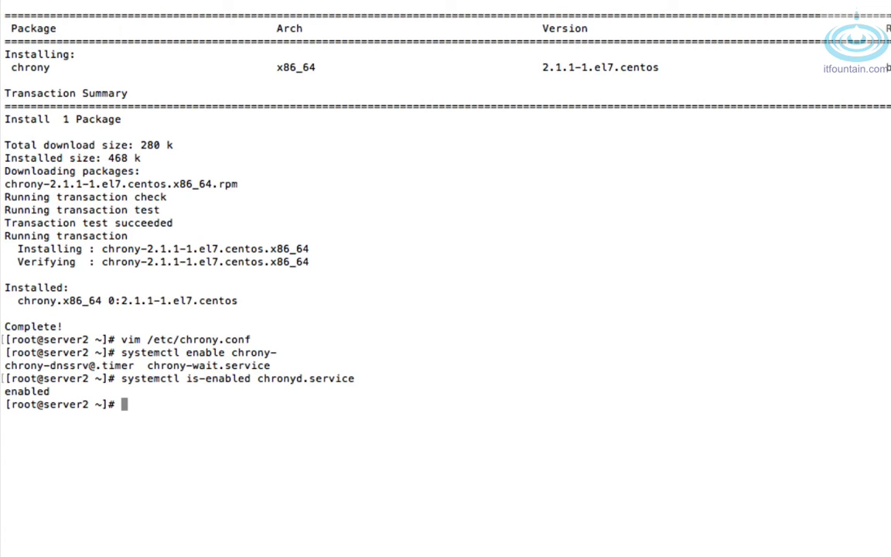
- Start chronyd.service on server2
{"action": "type", "text": "systemctl"}
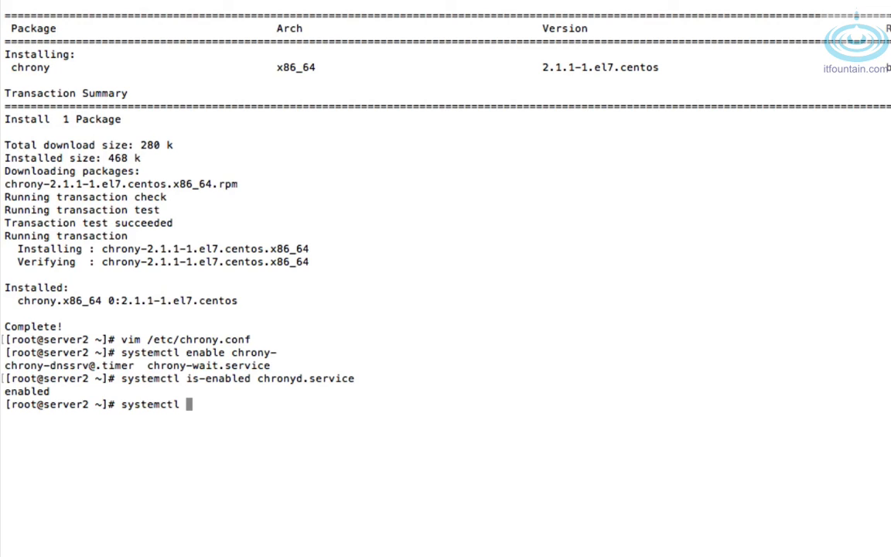
{"action": "type", "text": "start chronyd.service"}
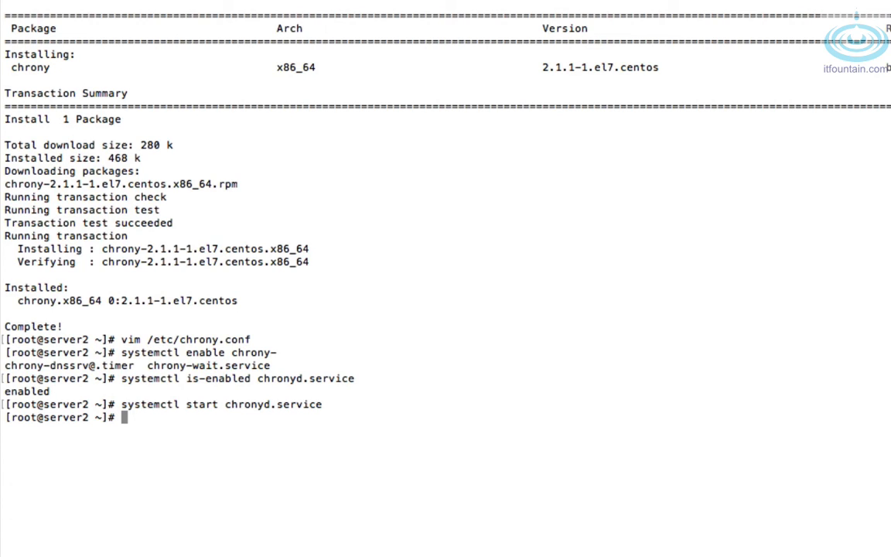
{"action": "type", "text": "timdedc"}
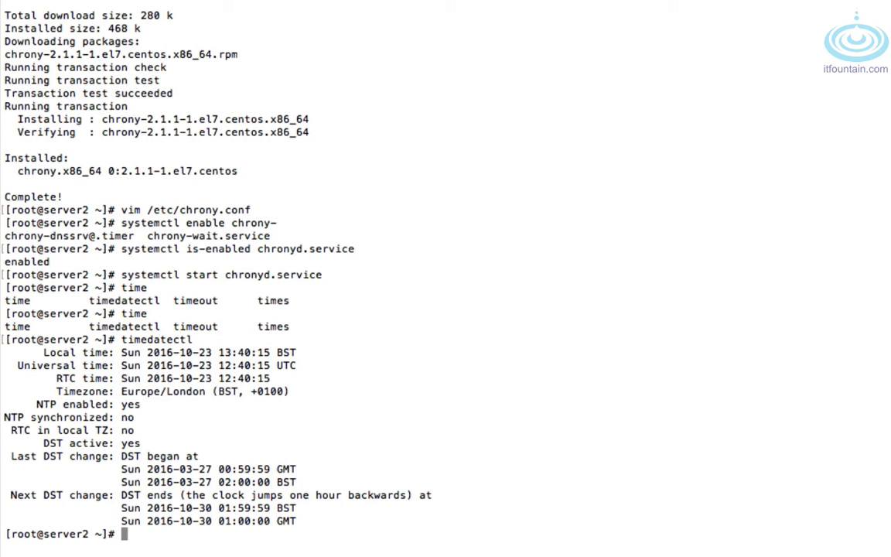
- Run timedatectl, chronyc sources and tracking, showing server1.example.com as the unsynchronised source
{"action": "type", "text": "chro"}
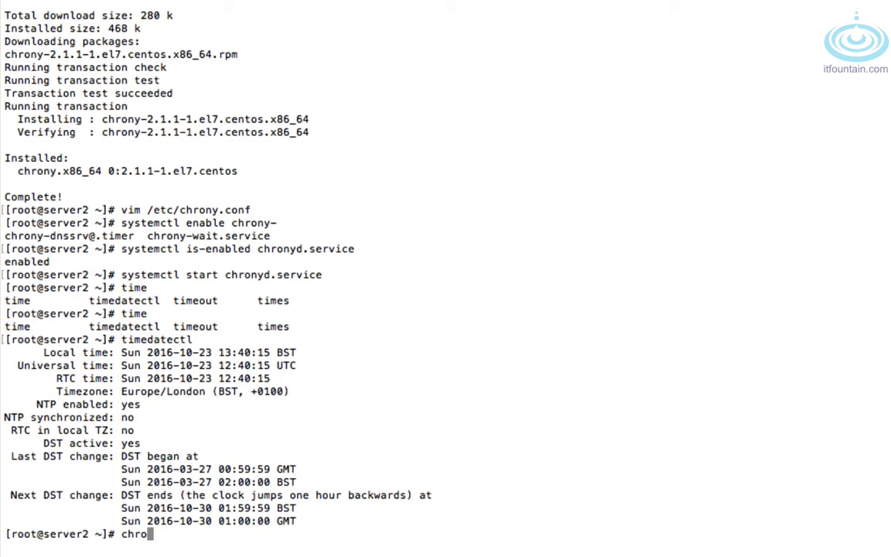
{"action": "type", "text": "y"}
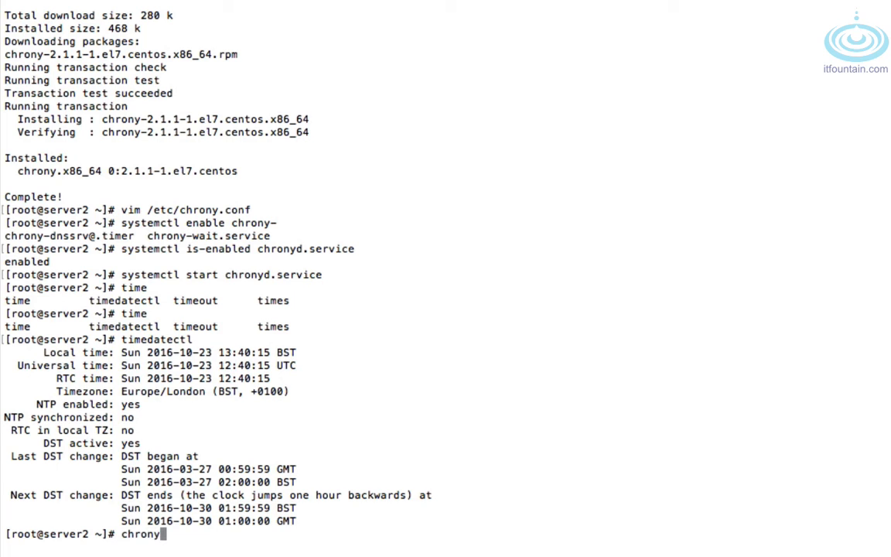
{"action": "type", "text": "c sources"}
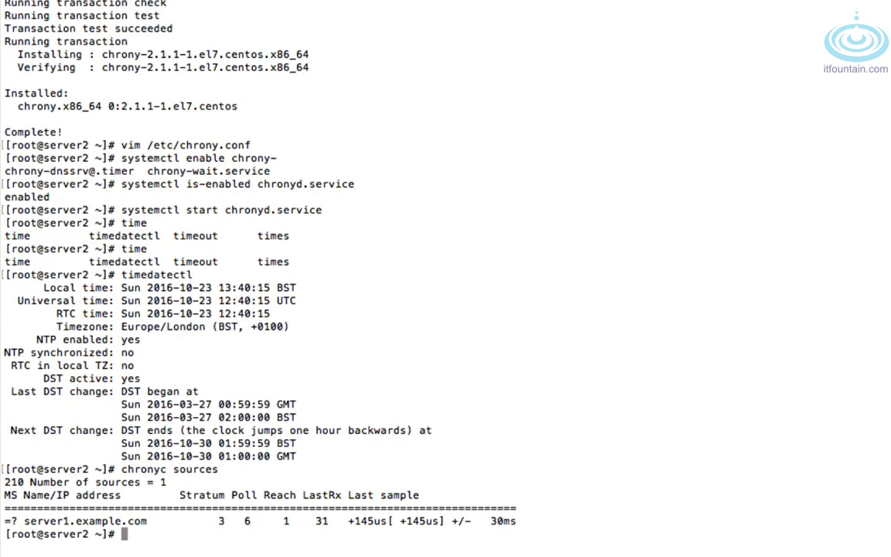
{"action": "mouse_move", "coordinate": [403, 547]}
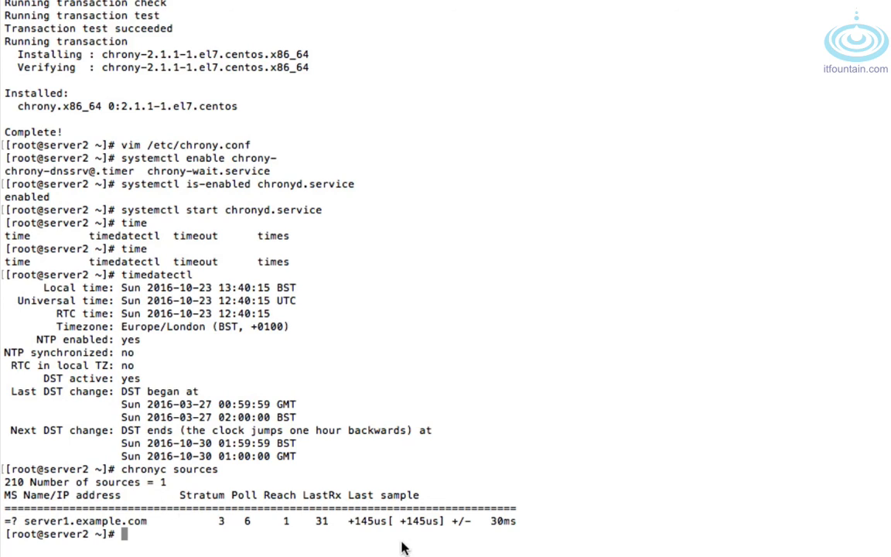
{"action": "mouse_move", "coordinate": [388, 517]}
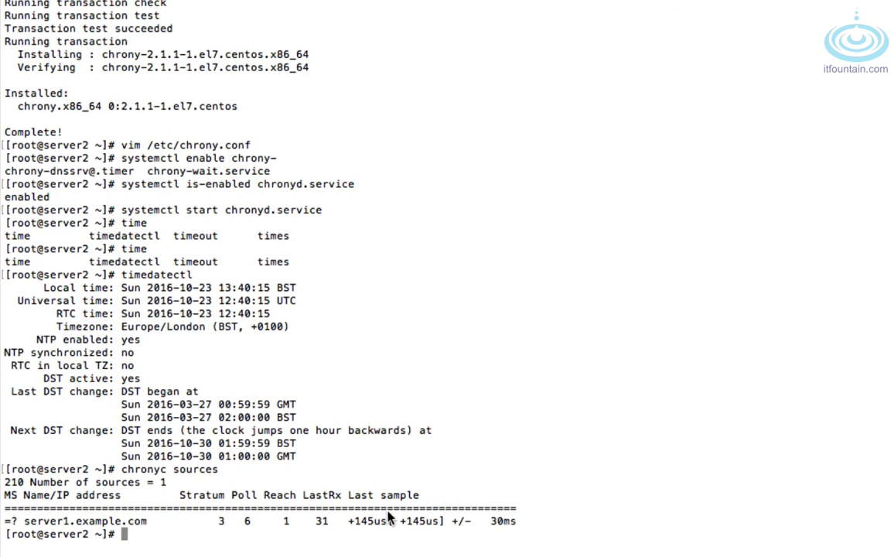
{"action": "type", "text": "chronyc sour"}
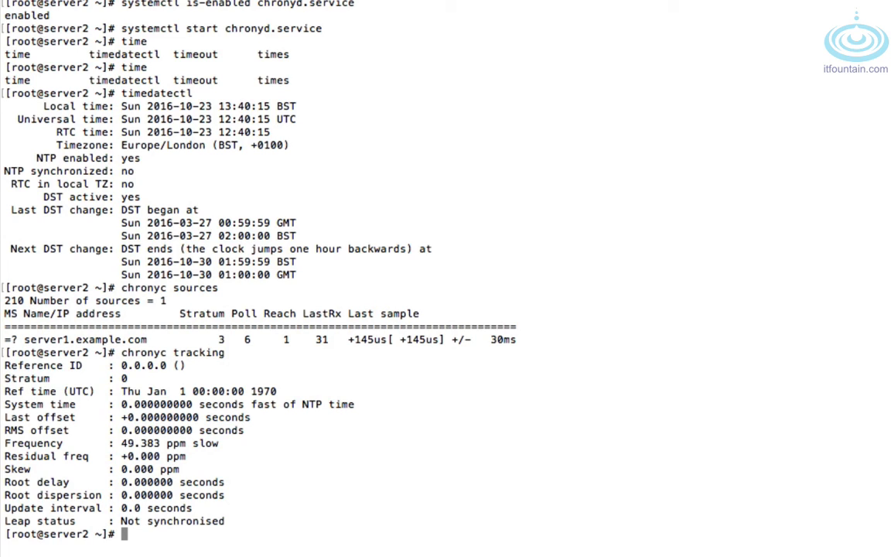
{"action": "mouse_move", "coordinate": [385, 136]}
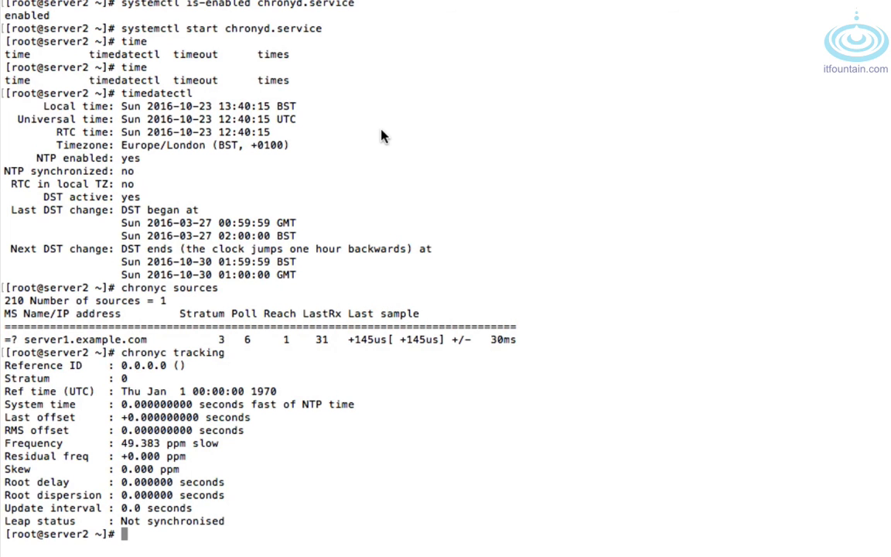
{"action": "scroll", "scroll_direction": "down", "scroll_amount": 3}
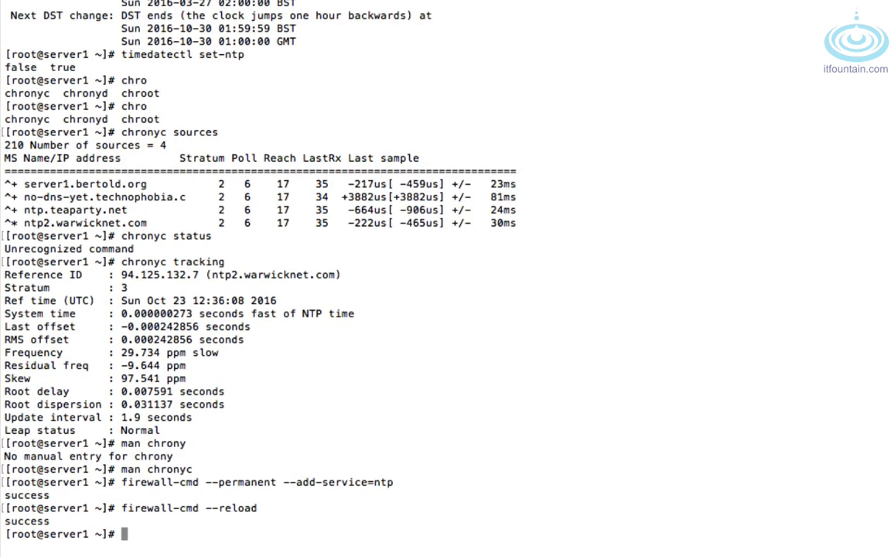
- Show server2's date, reporting Sun 23 Oct 13:40:58 BST 2016
{"action": "type", "text": "date"}
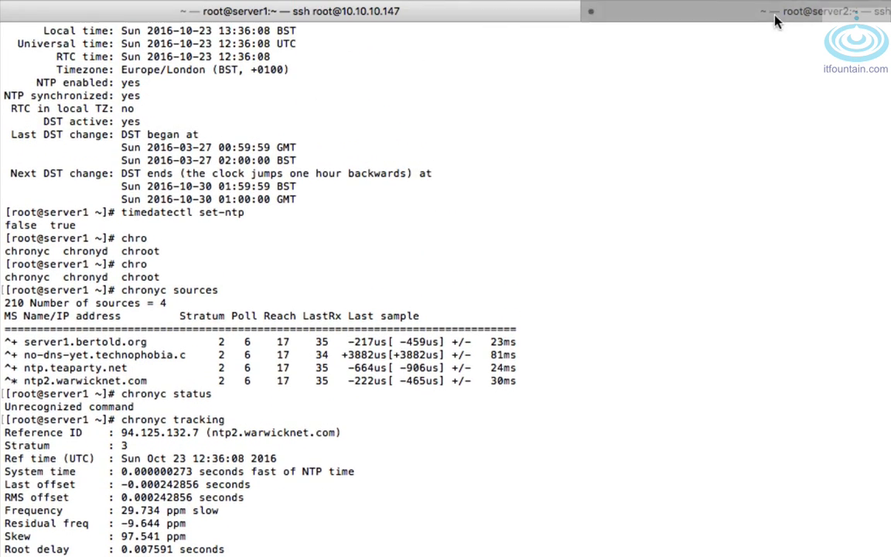
{"action": "left_click", "coordinate": [828, 11]}
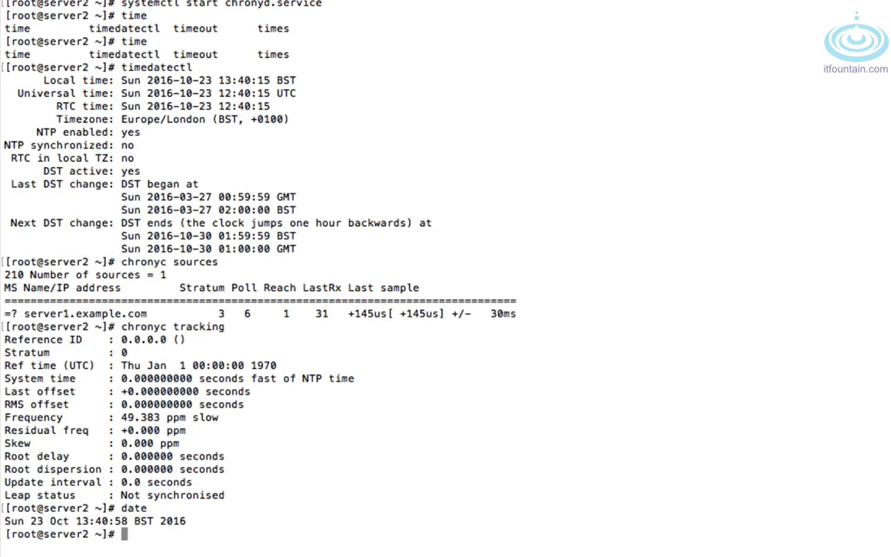